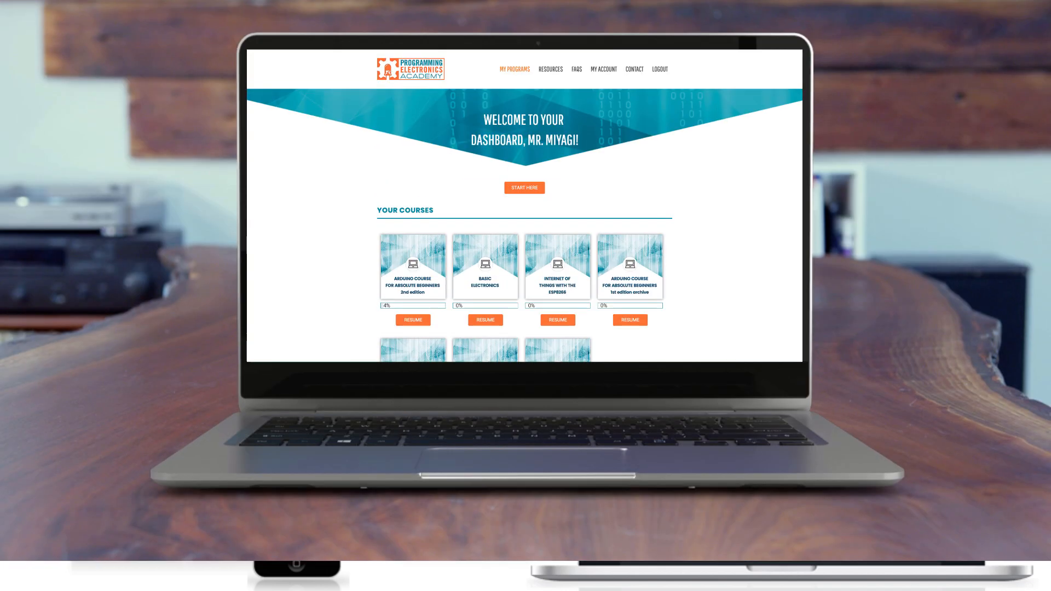
Scroll down through the Knob sketch's compile output showing the servo.h error
scroll("down", 3)
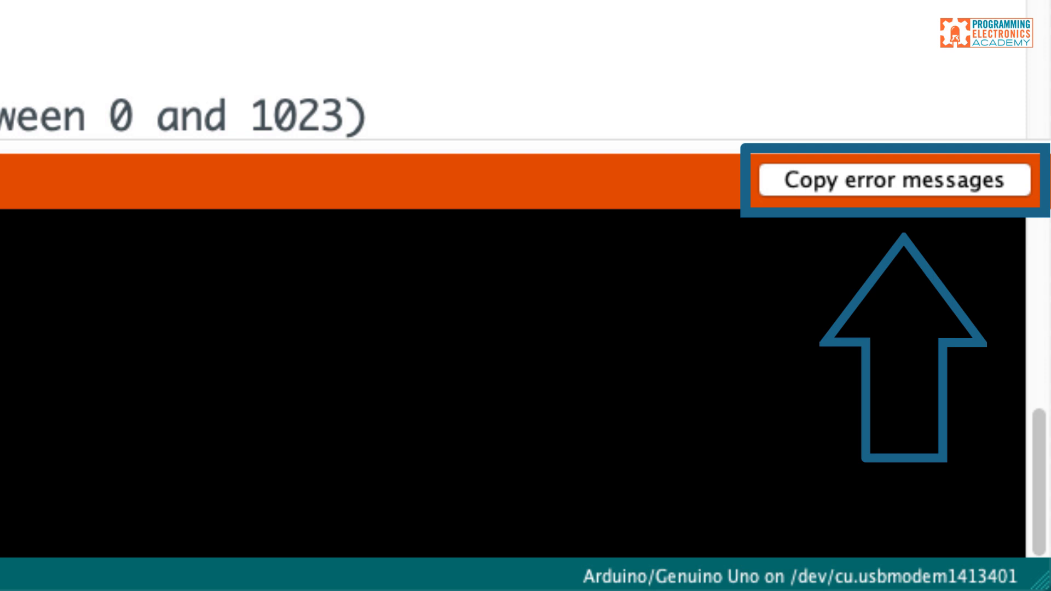
mouse_move(897, 195)
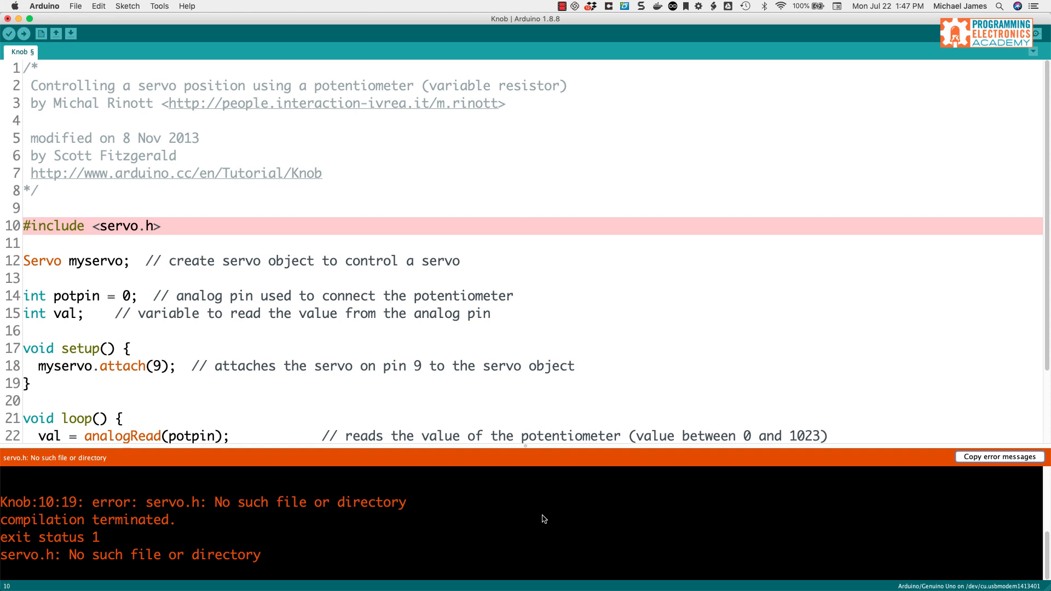
mouse_move(600, 519)
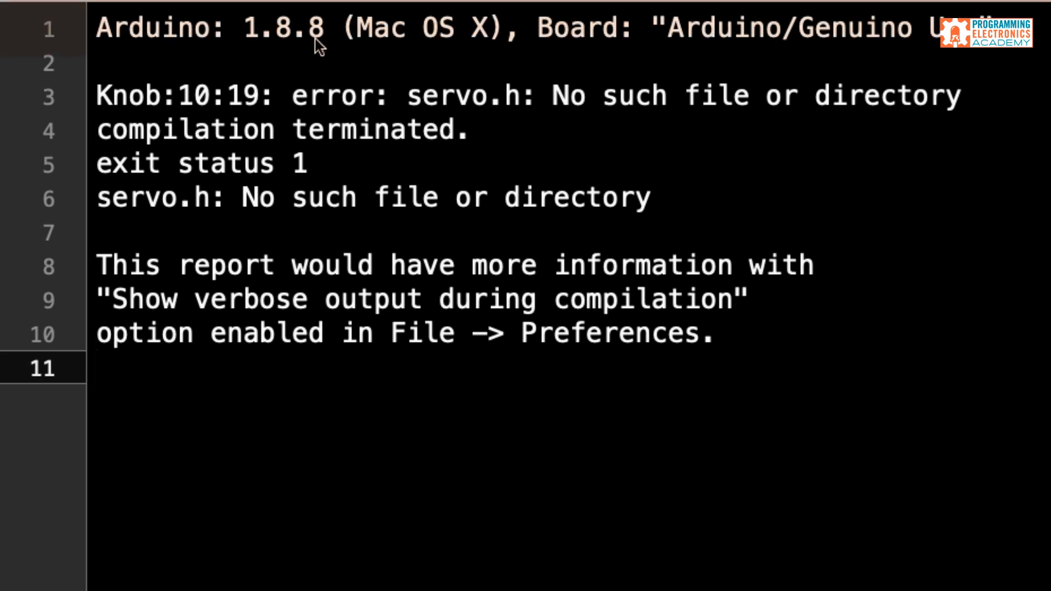
mouse_move(590, 44)
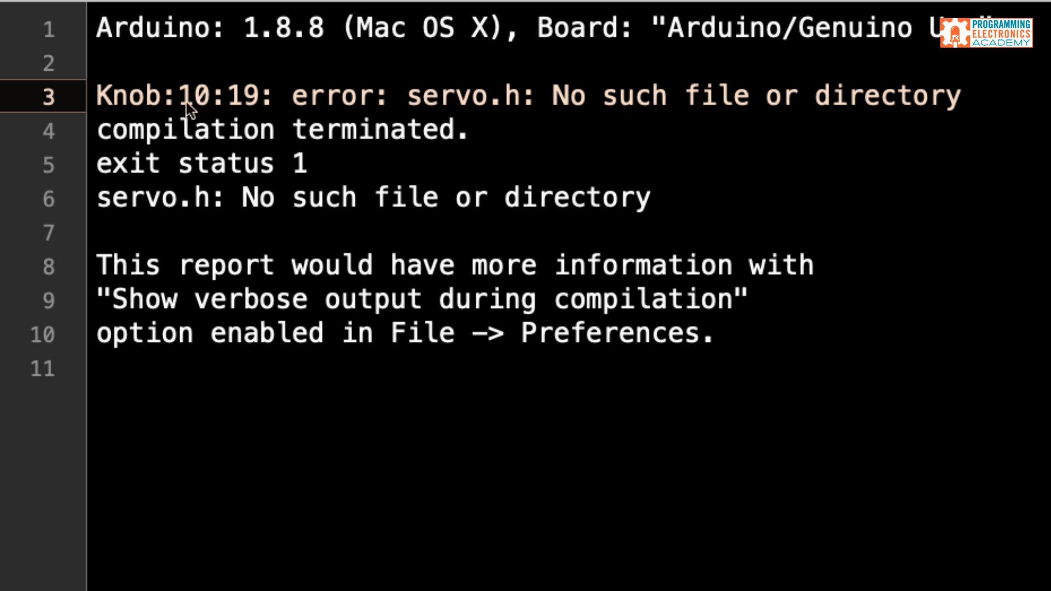
mouse_move(201, 107)
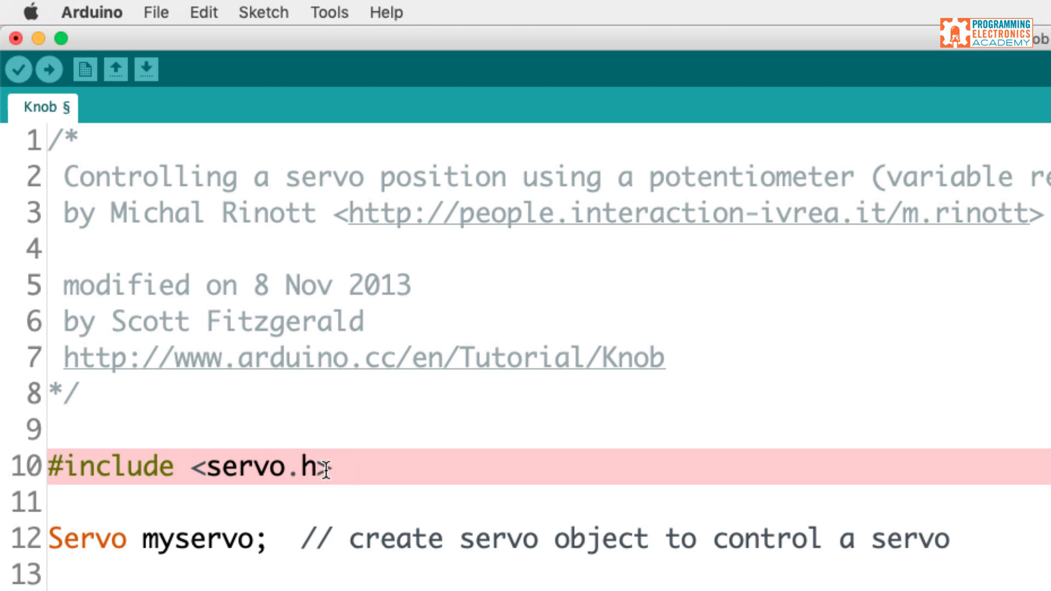
left_click(16, 70)
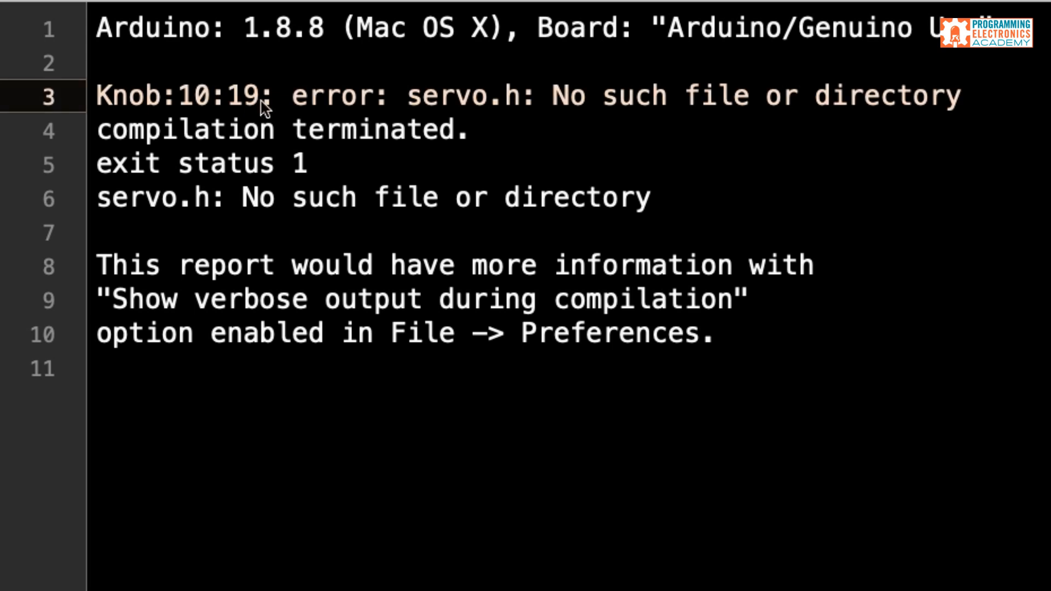
mouse_move(261, 111)
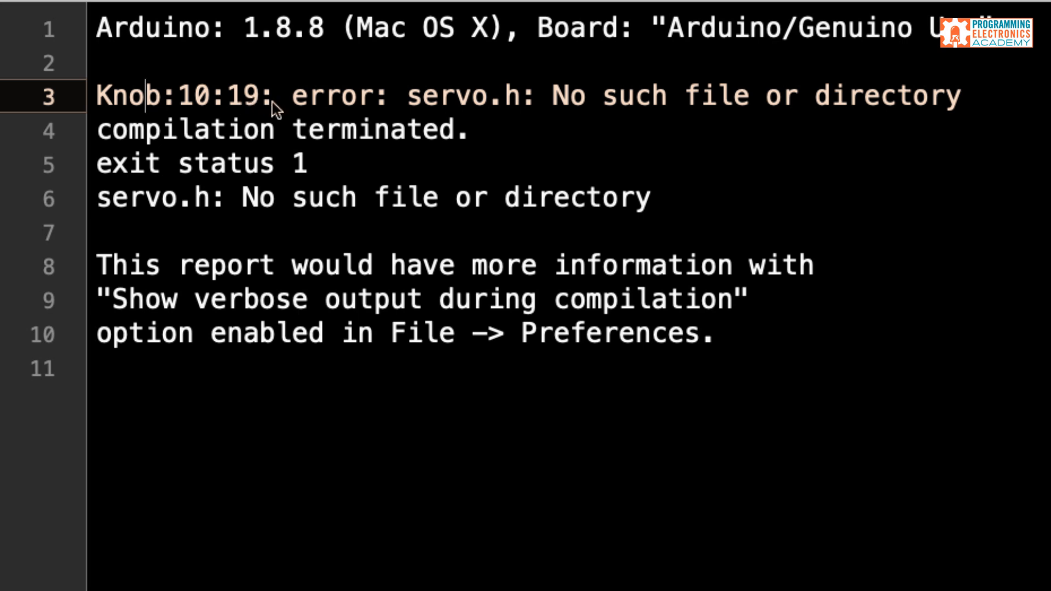
mouse_move(458, 105)
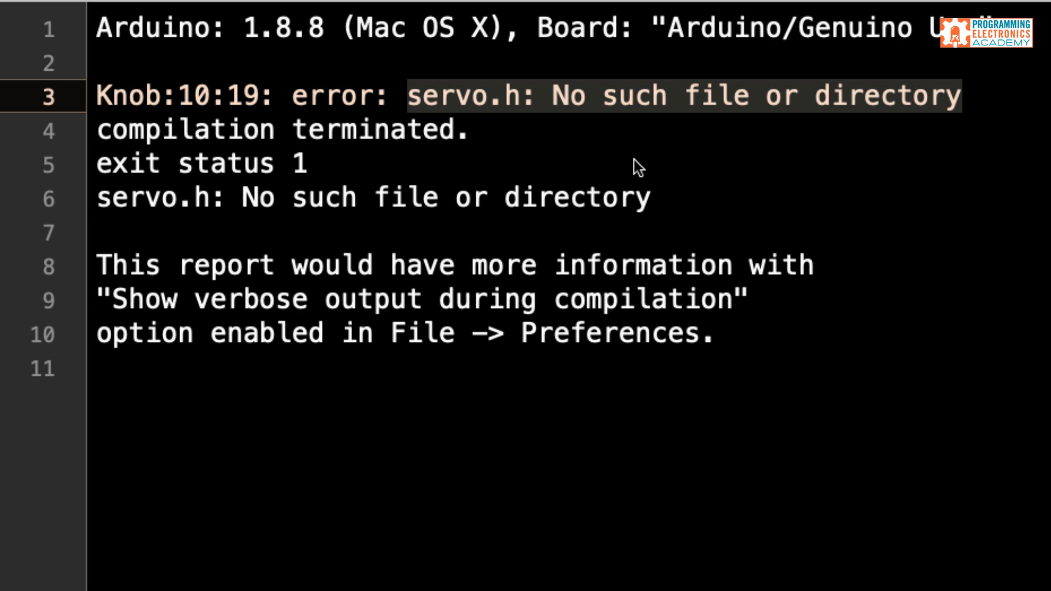
mouse_move(530, 142)
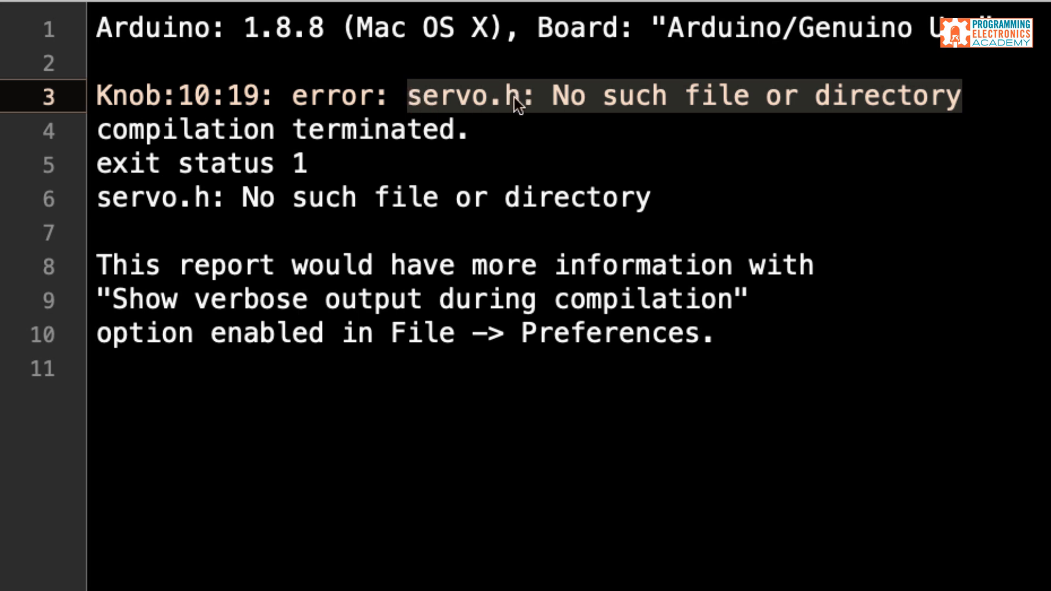
mouse_move(542, 101)
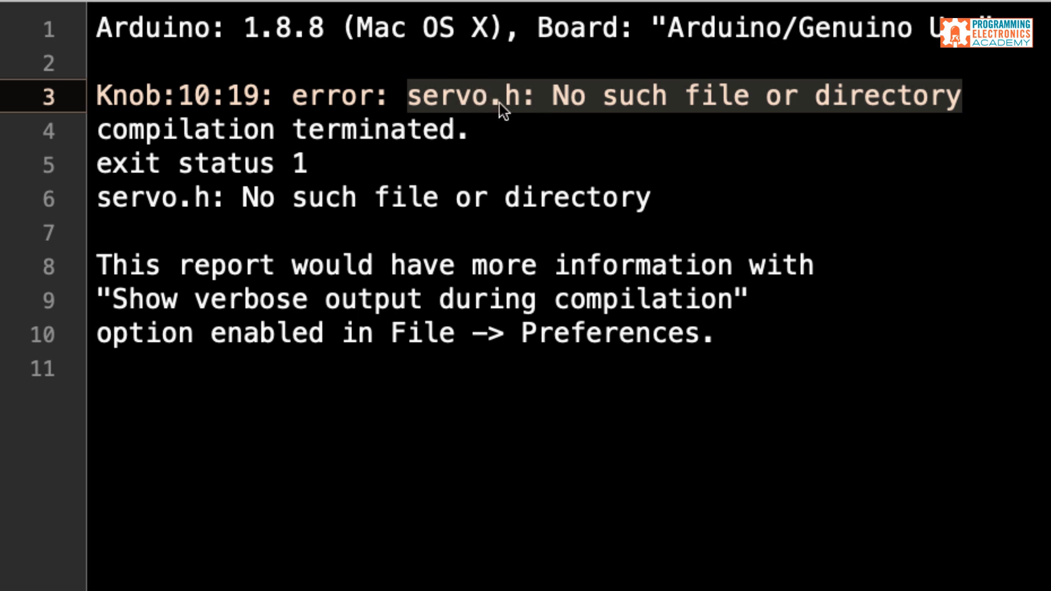
mouse_move(495, 162)
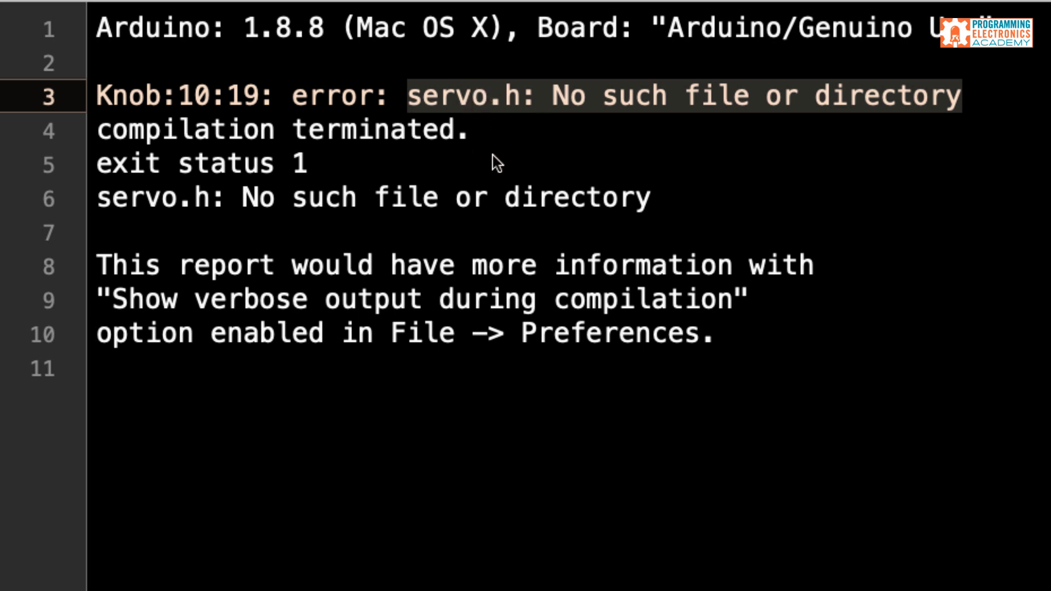
mouse_move(808, 450)
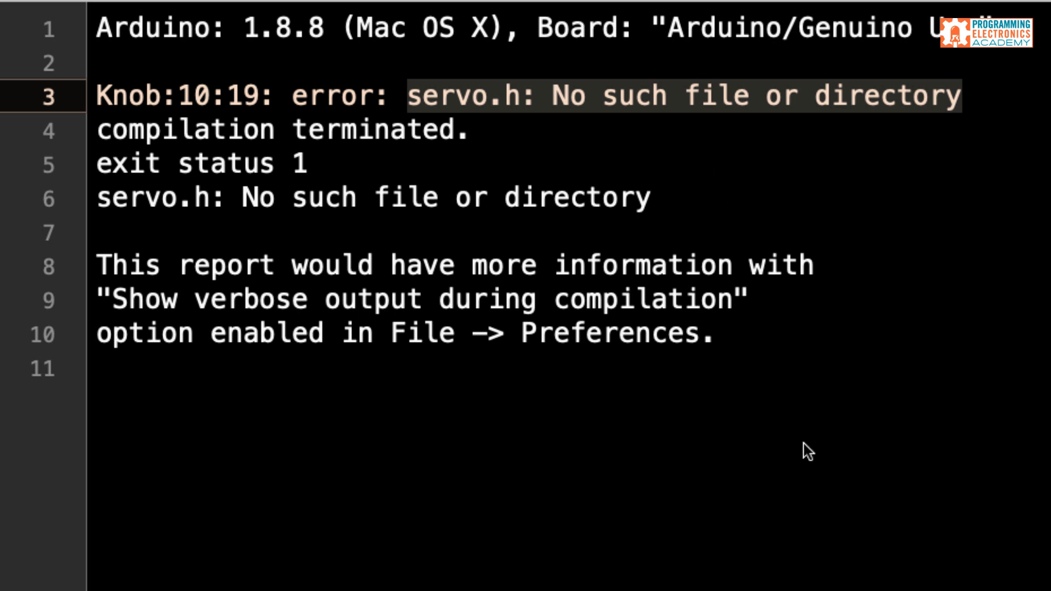
mouse_move(530, 562)
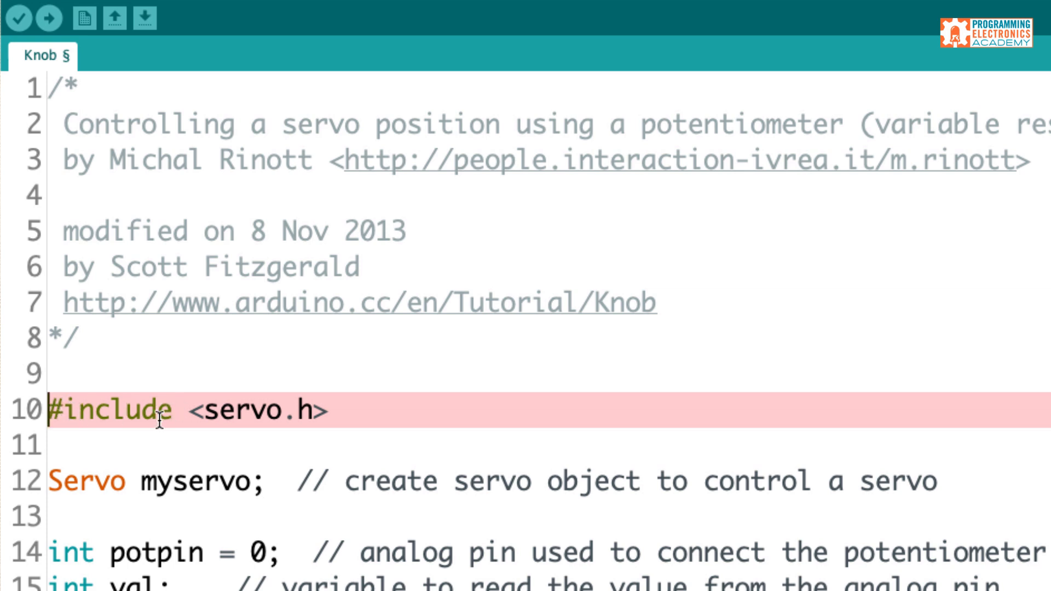
double_click(255, 411)
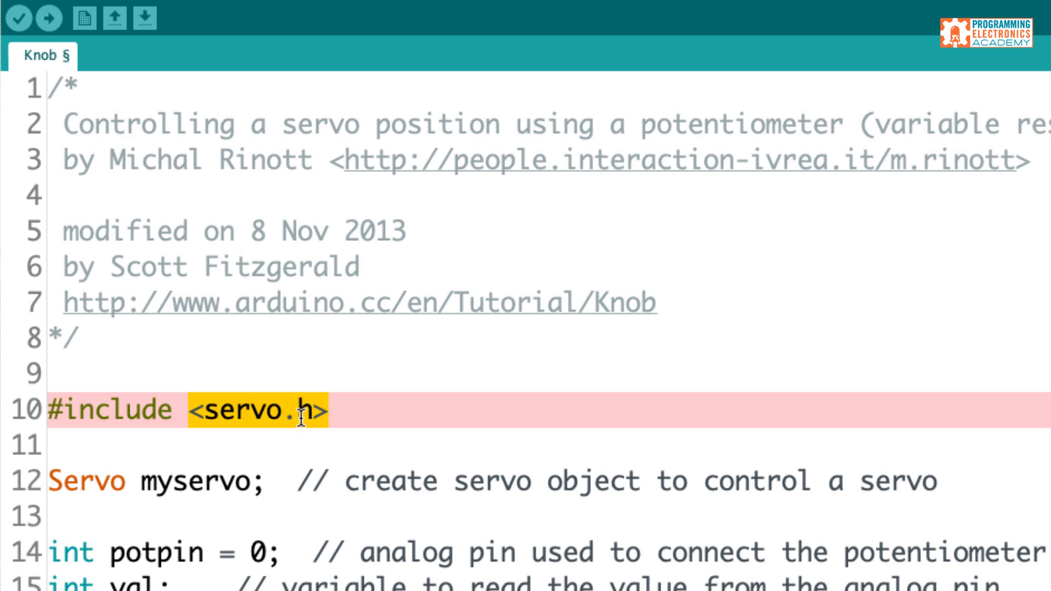
mouse_move(19, 19)
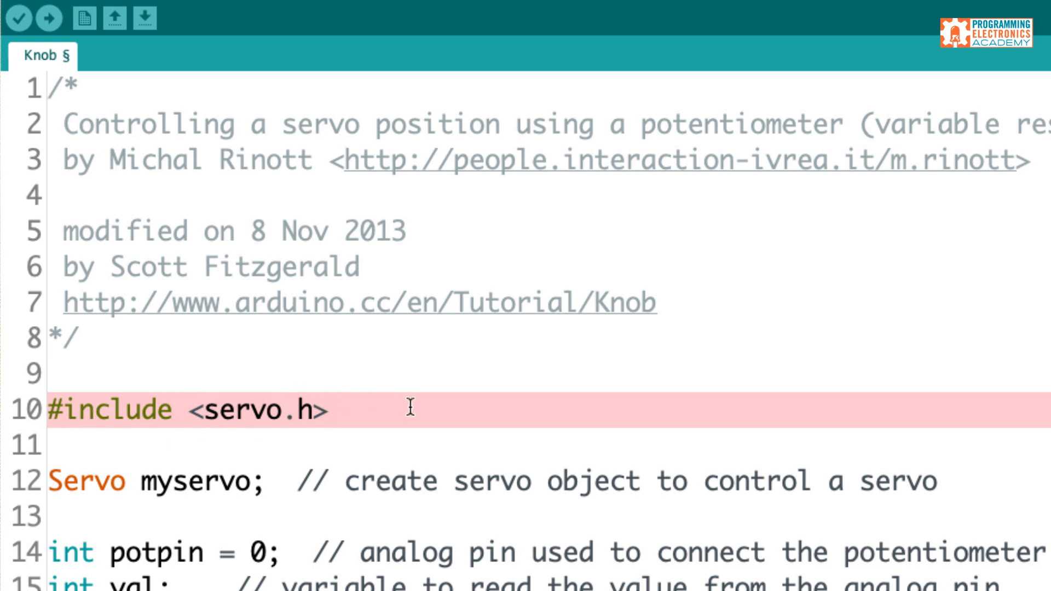
mouse_move(532, 407)
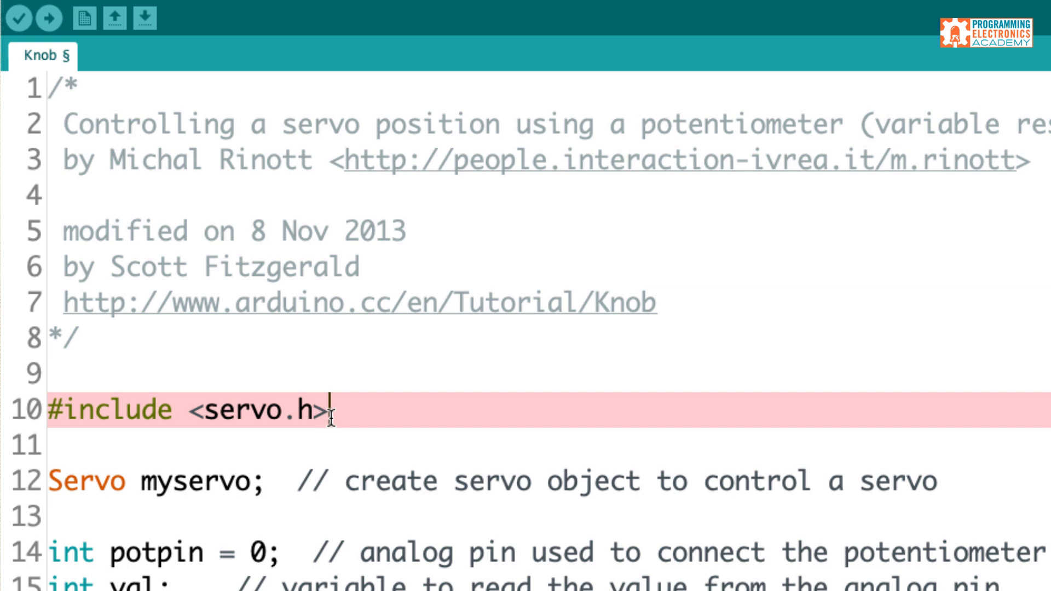
double_click(262, 409)
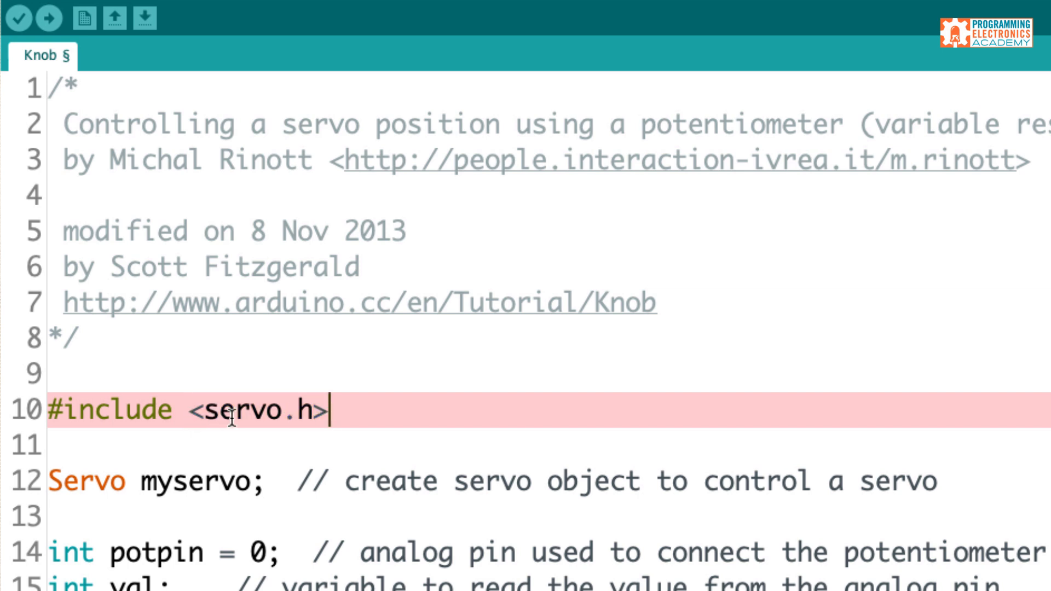
mouse_move(366, 423)
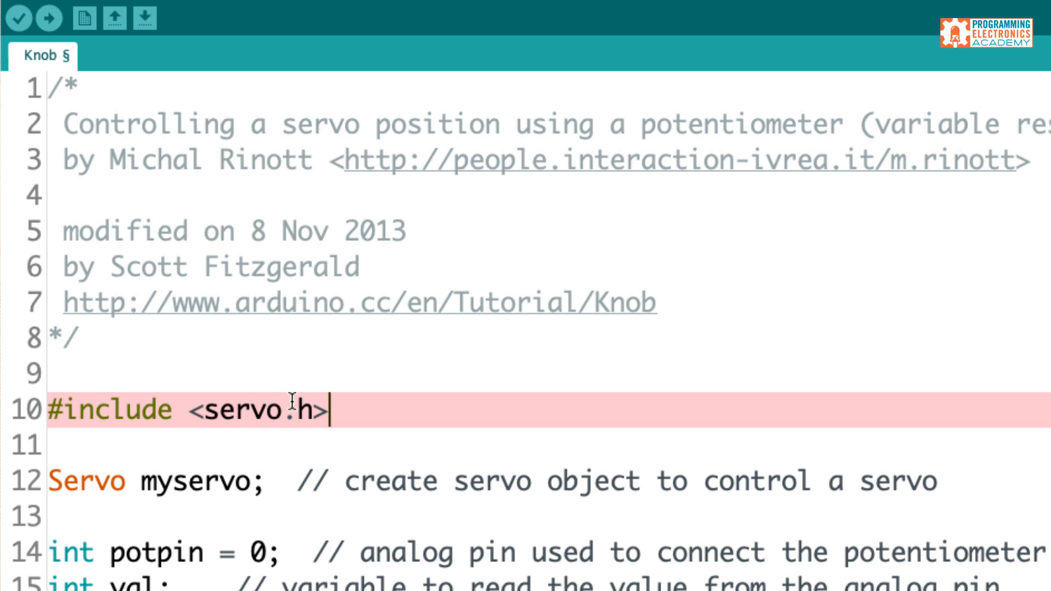
double_click(121, 409)
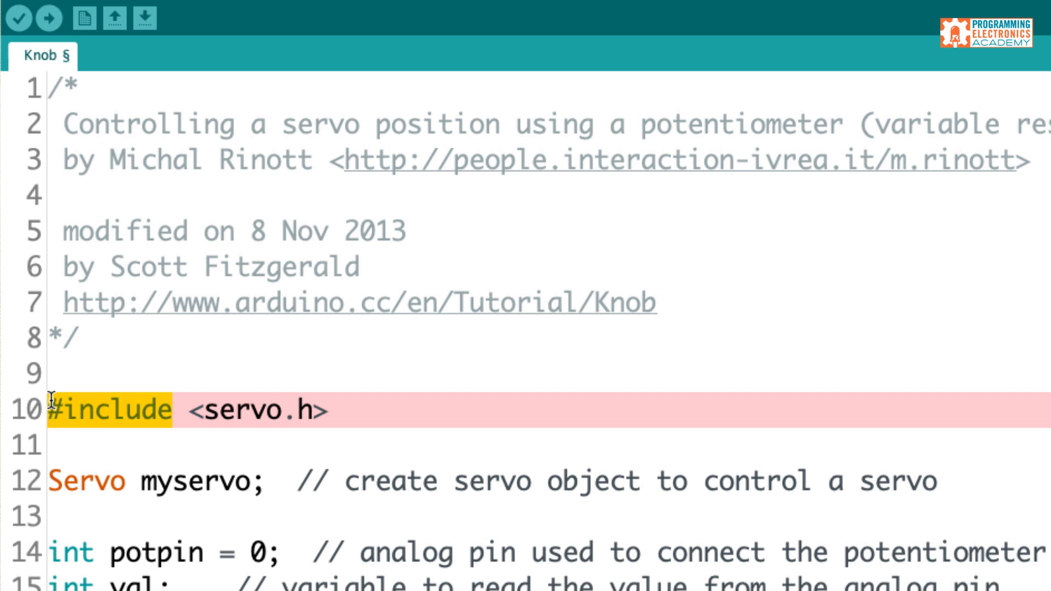
mouse_move(446, 519)
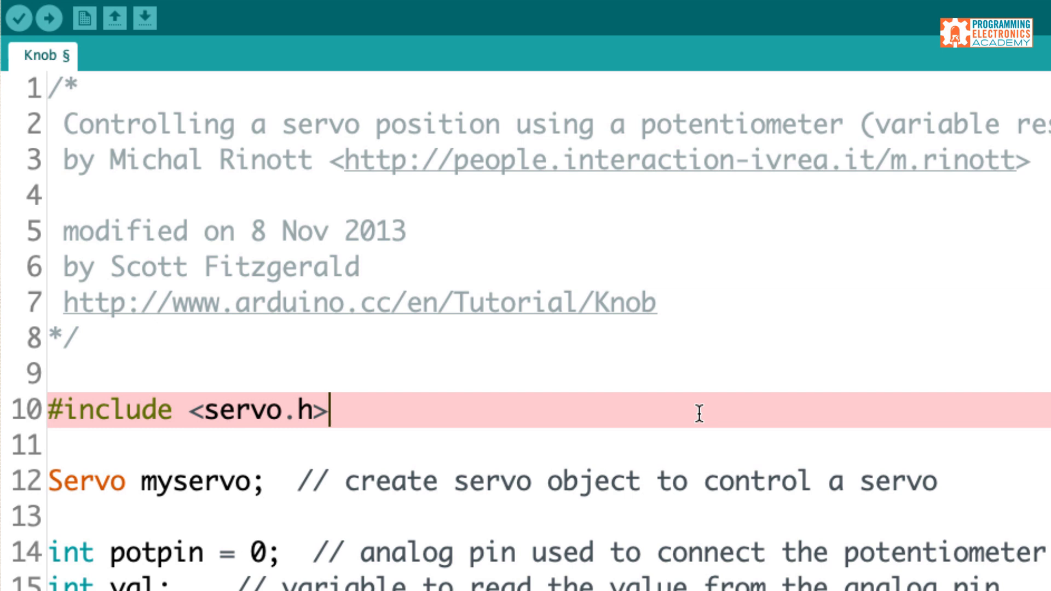
mouse_move(697, 441)
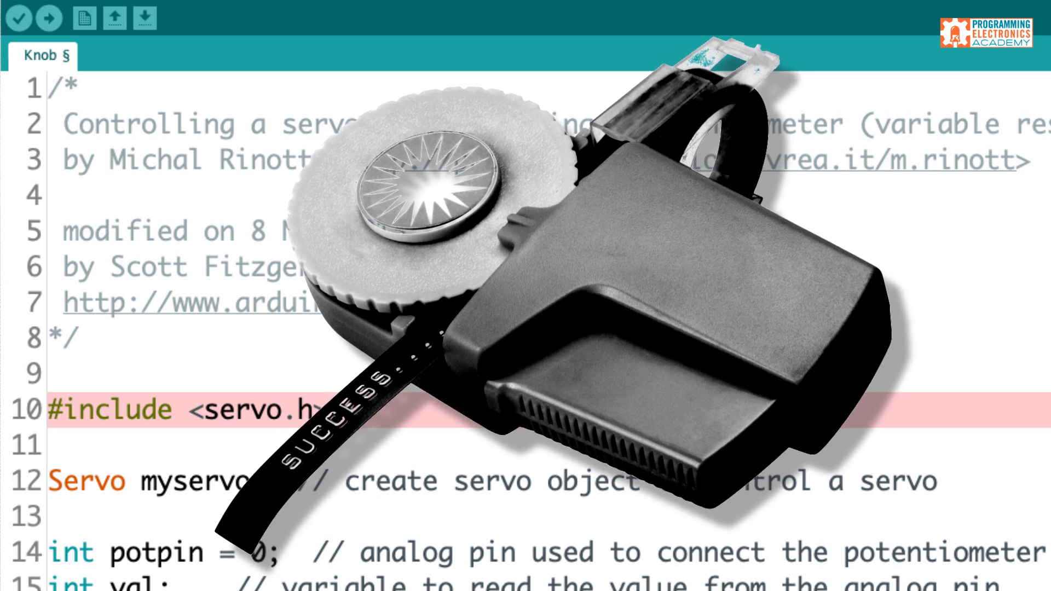
left_click(64, 445)
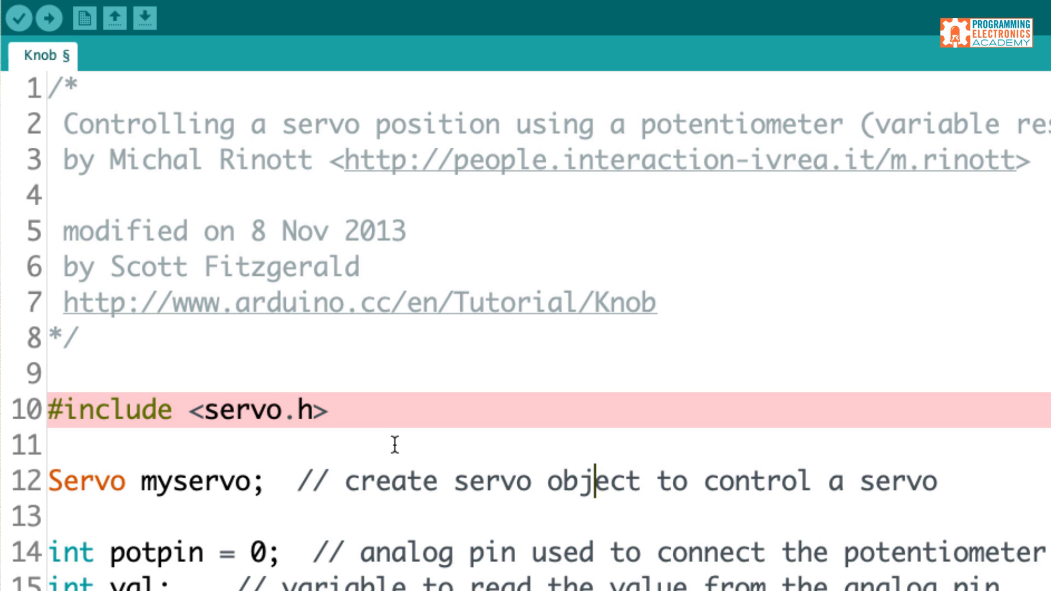
mouse_move(153, 411)
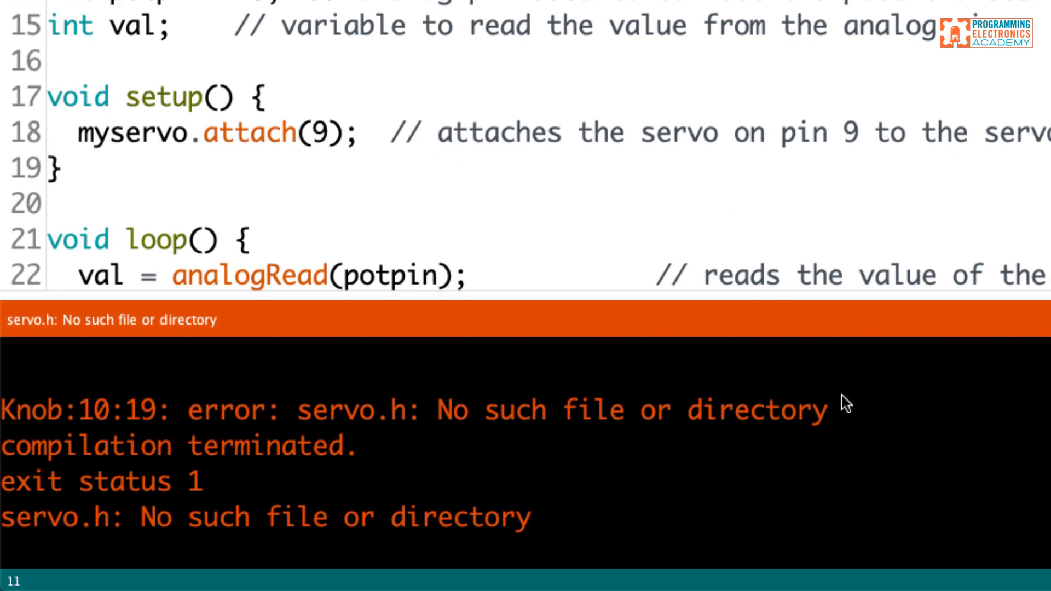
double_click(550, 410)
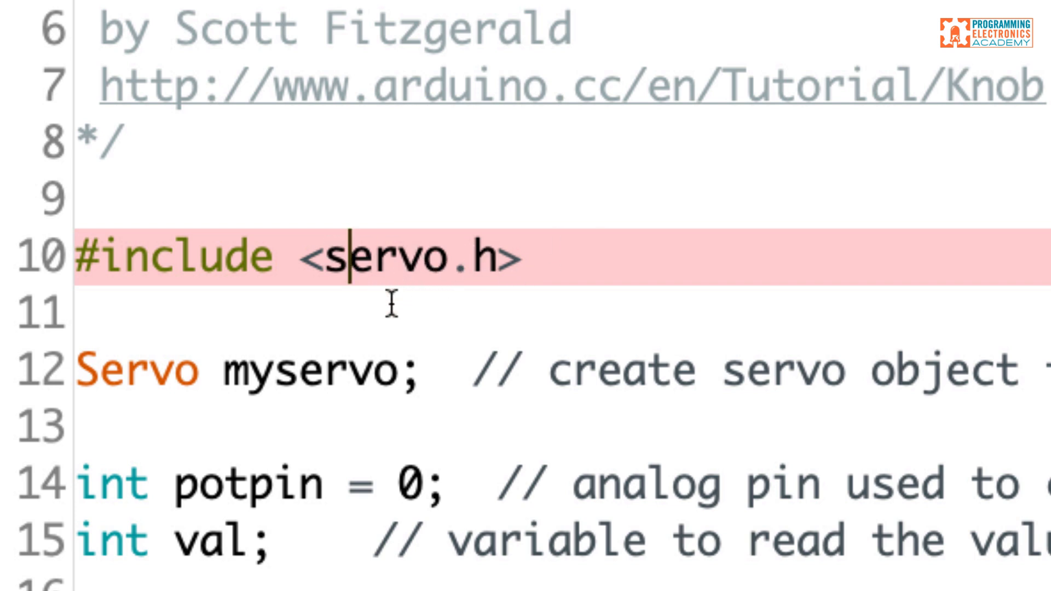
mouse_move(493, 268)
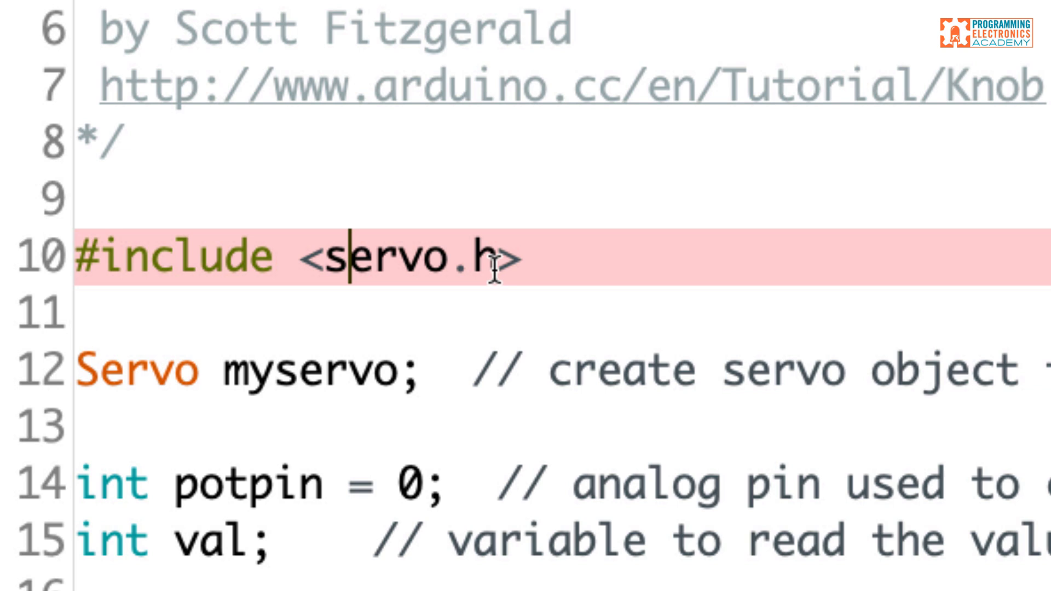
Correct the include on line 10 from servo.h to Servo.h so the library is recognised
key("BackSpace")
type("S")
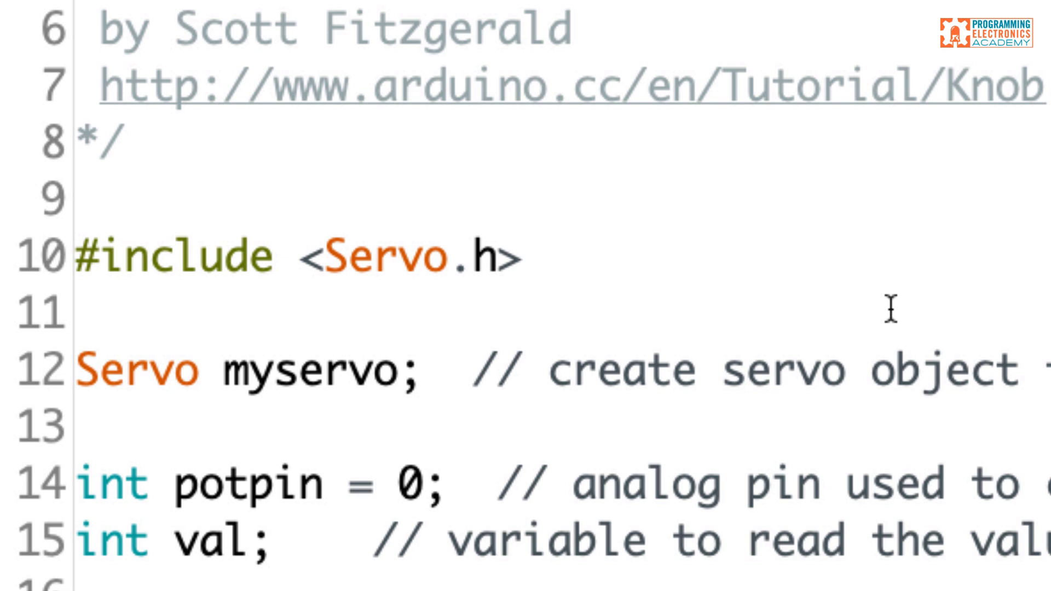
left_click(76, 313)
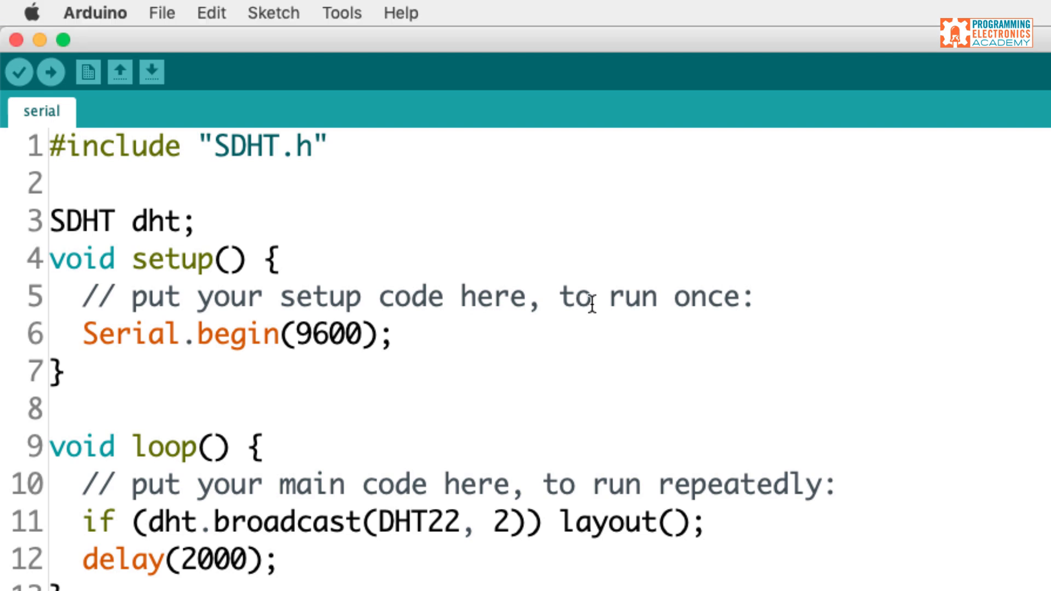
mouse_move(271, 16)
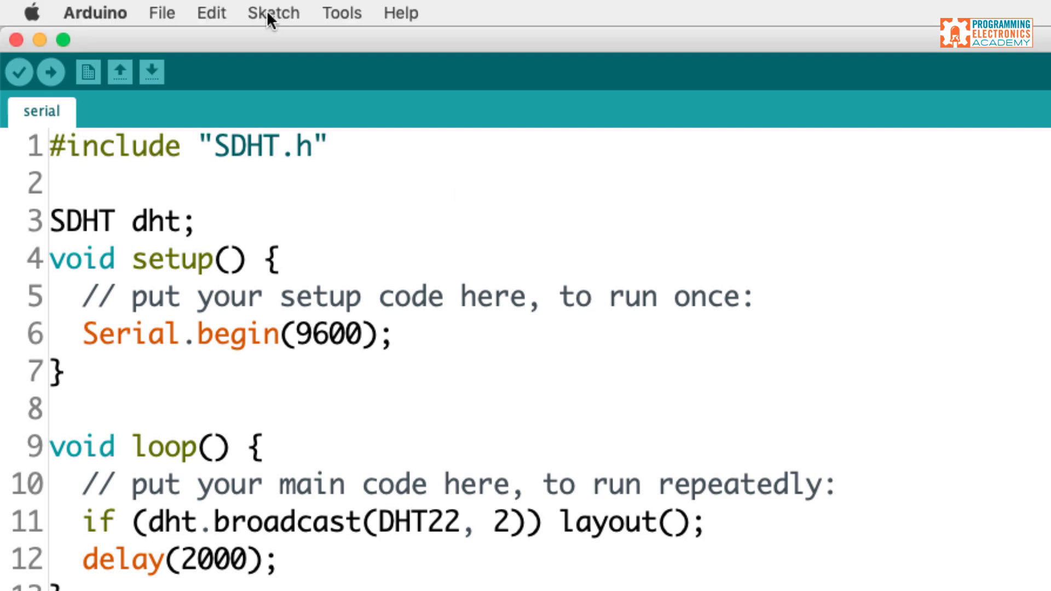
left_click(273, 13)
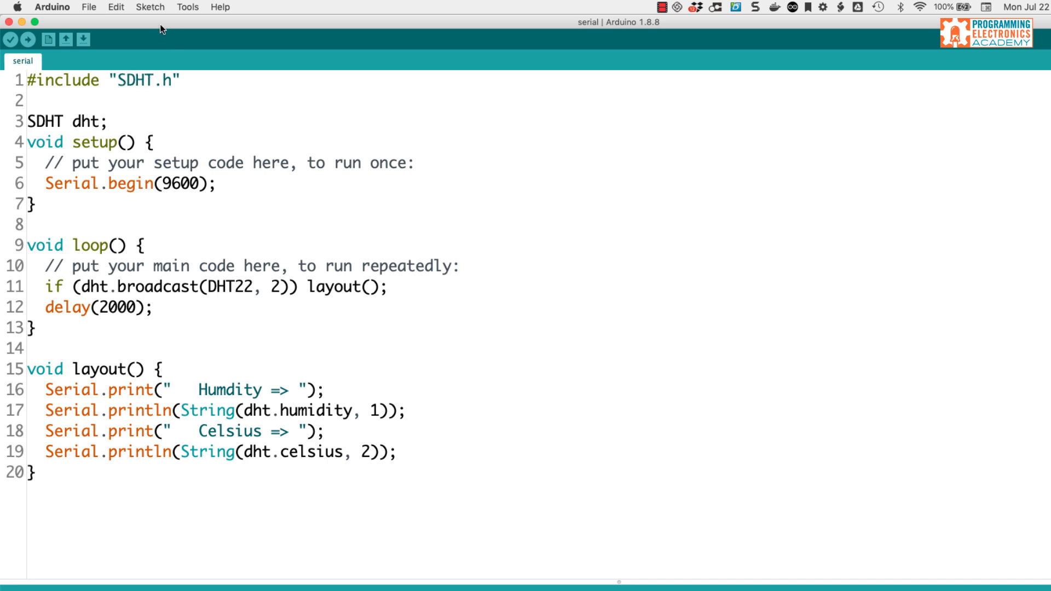
left_click(151, 6)
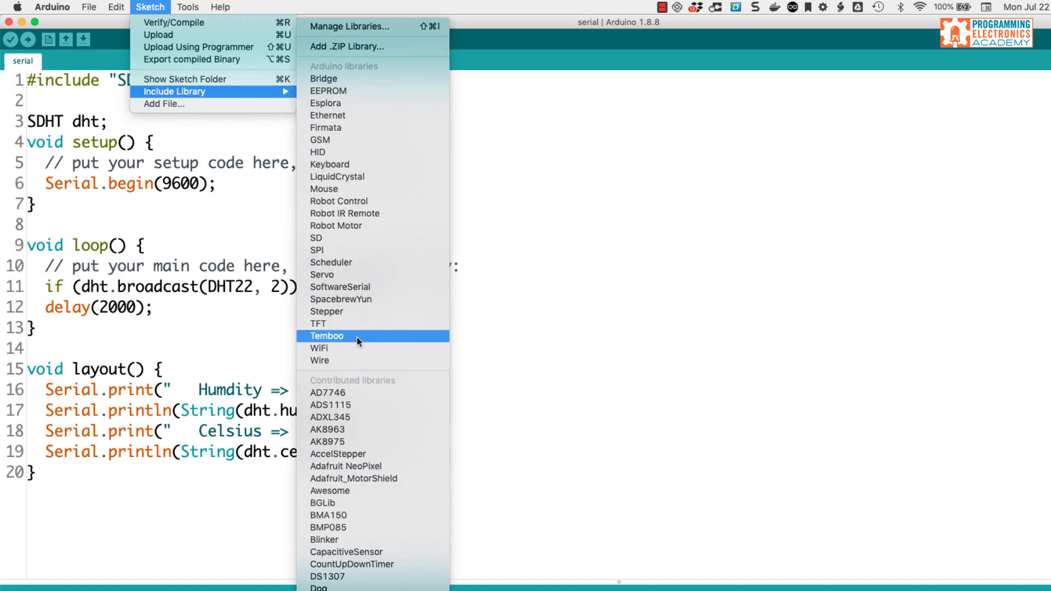
scroll("down", 3)
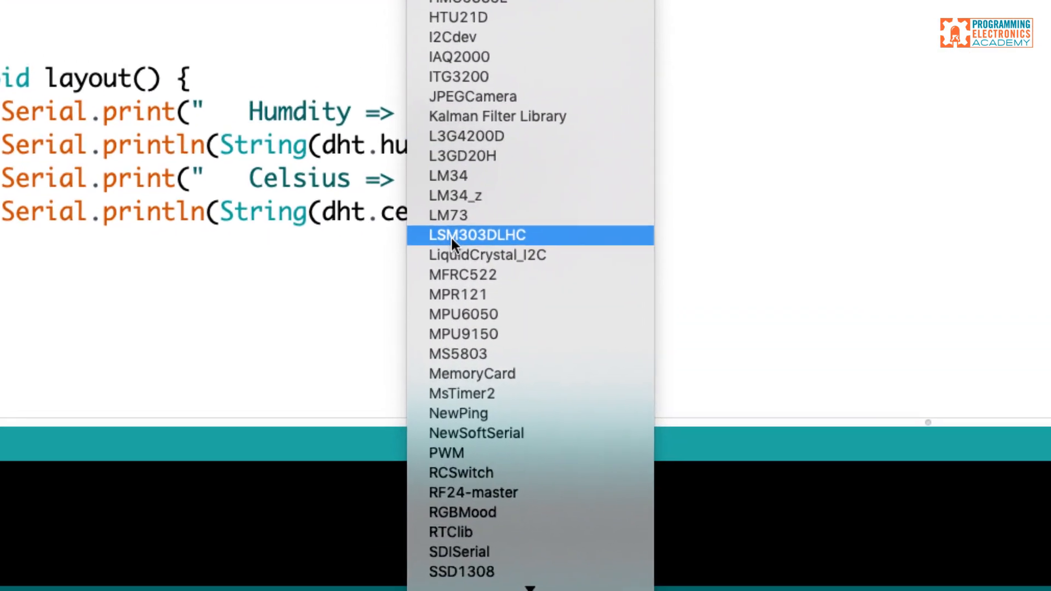
scroll("down", 3)
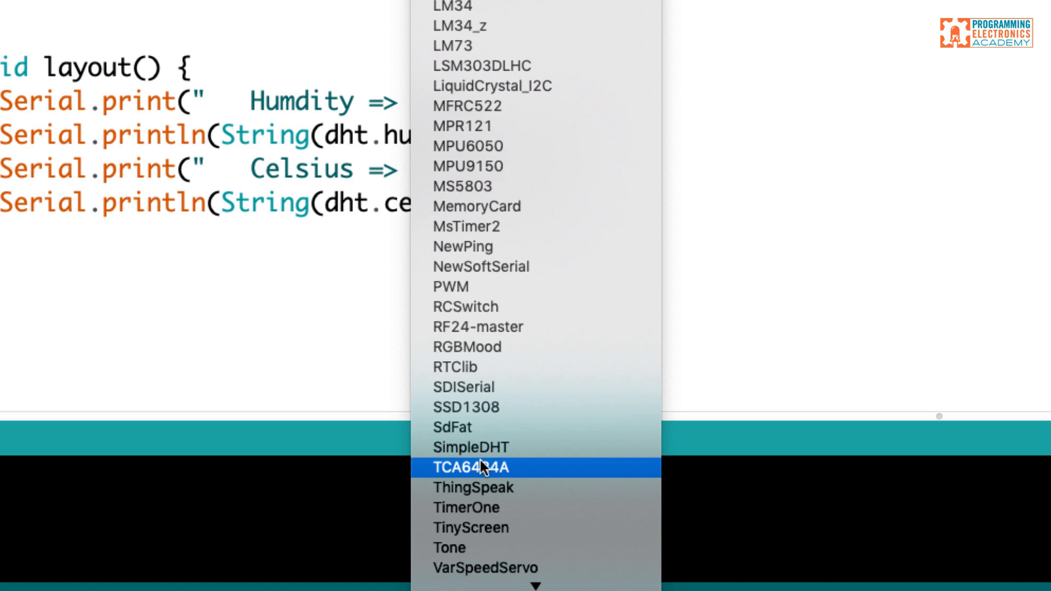
left_click(479, 467)
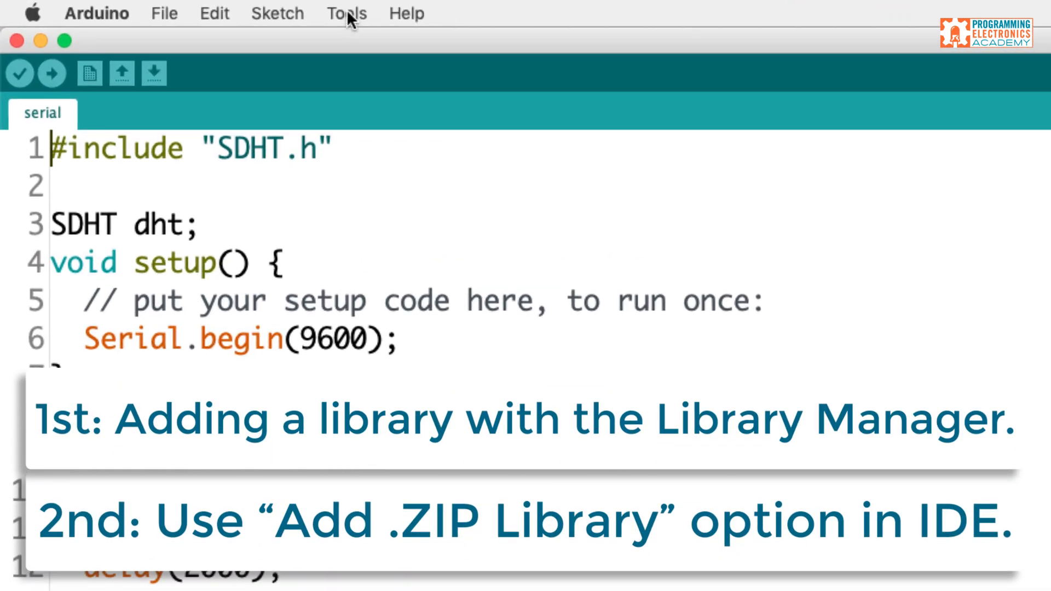
Install the SDHT library version 1.1.0 via Manage Libraries, searching 'SD', and close the manager
left_click(277, 13)
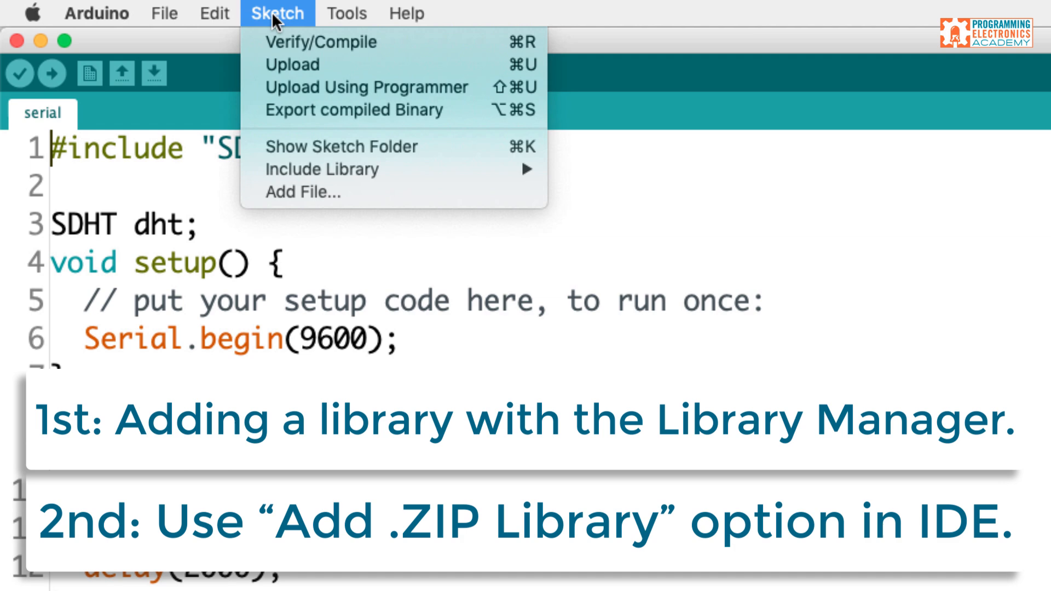
mouse_move(321, 168)
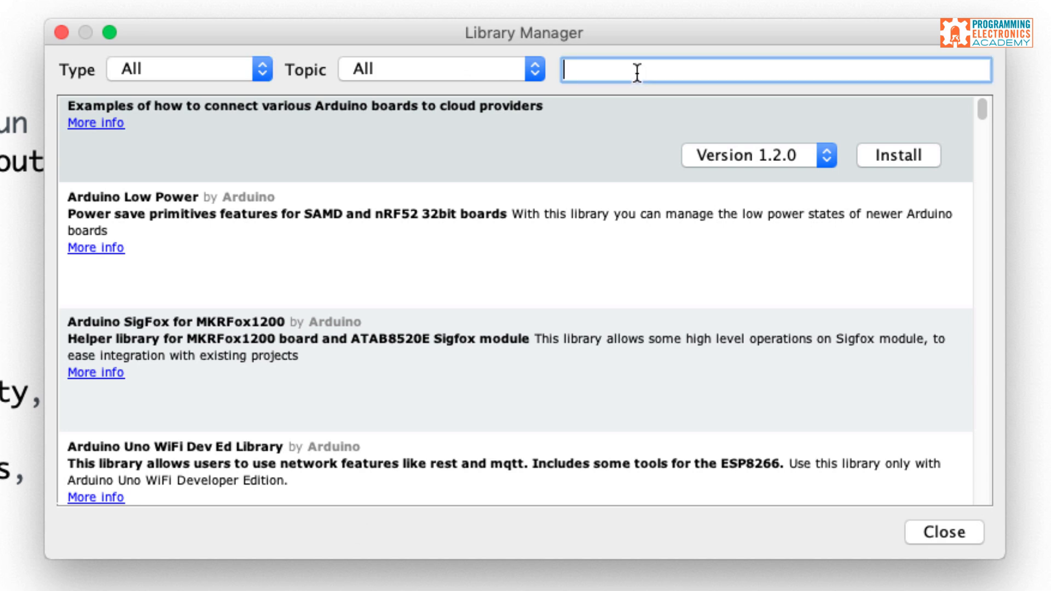
type("SDHT")
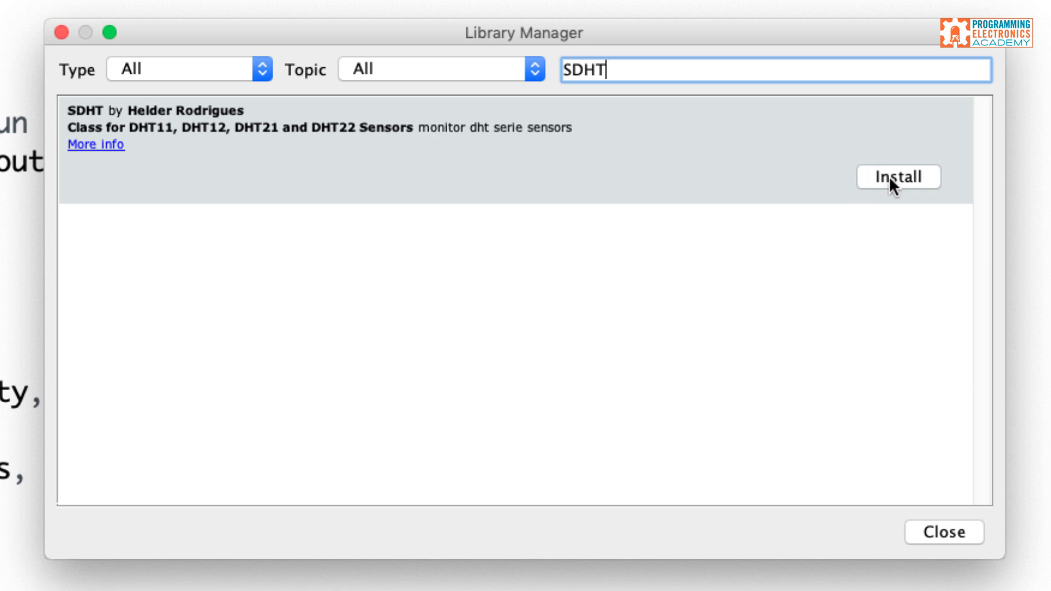
left_click(898, 177)
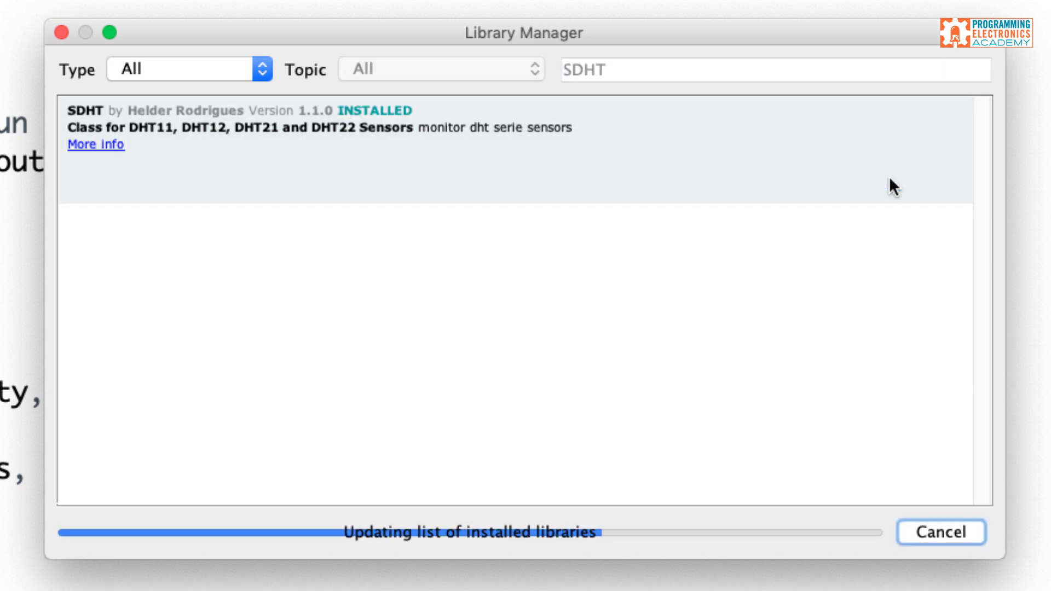
mouse_move(481, 549)
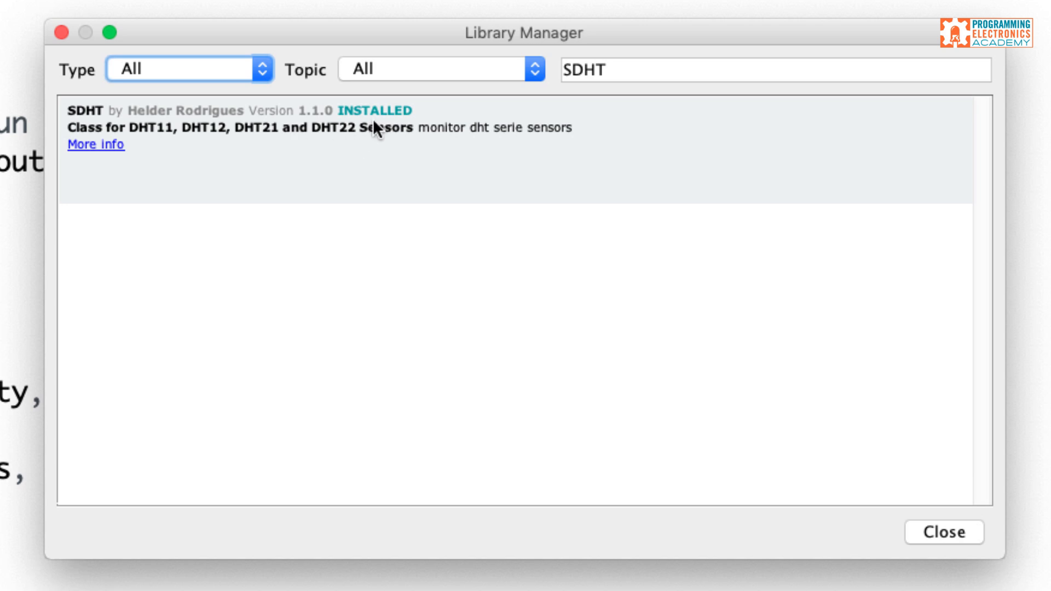
left_click(943, 532)
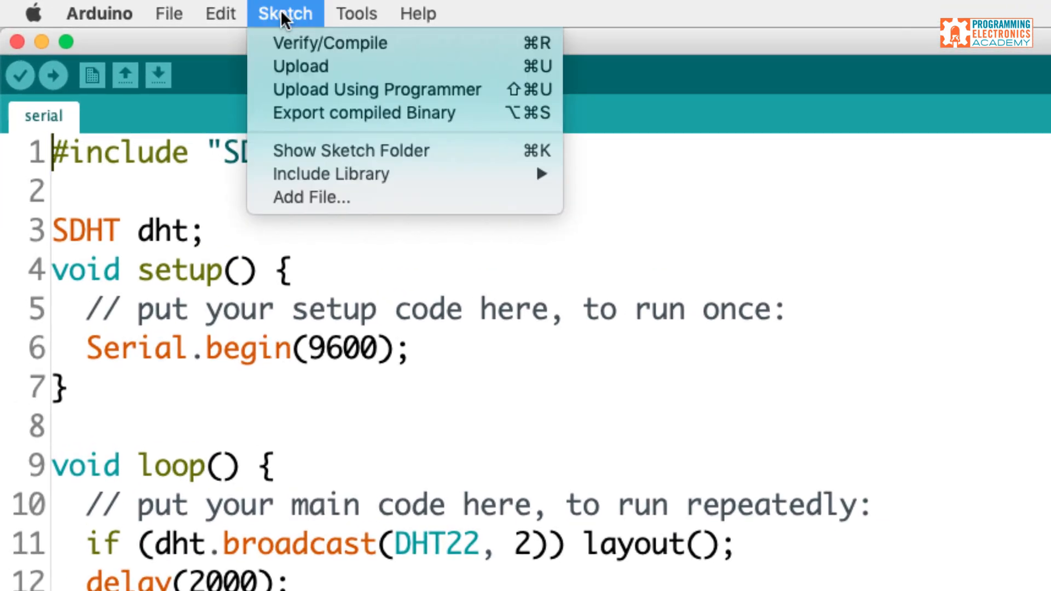
mouse_move(637, 213)
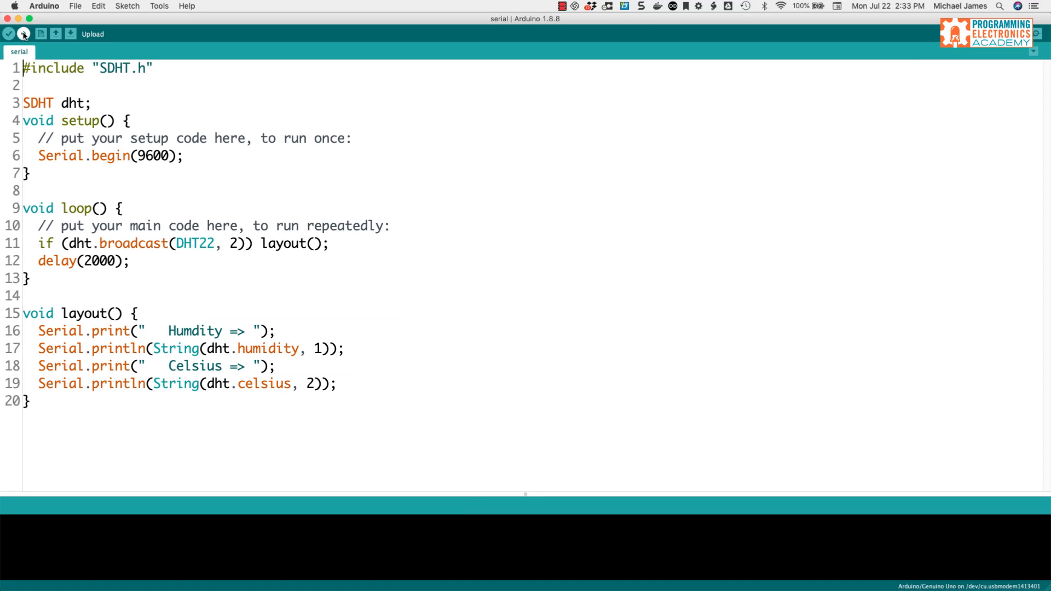
Verify the serial sketch so it compiles successfully at 6066 bytes (18%) of program storage
left_click(8, 34)
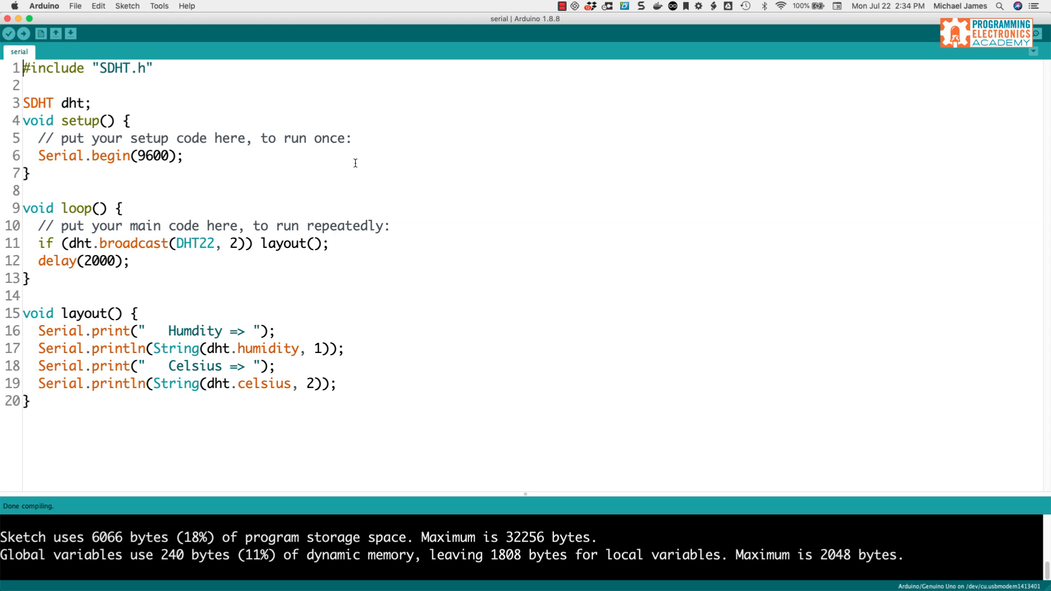
triple_click(87, 68)
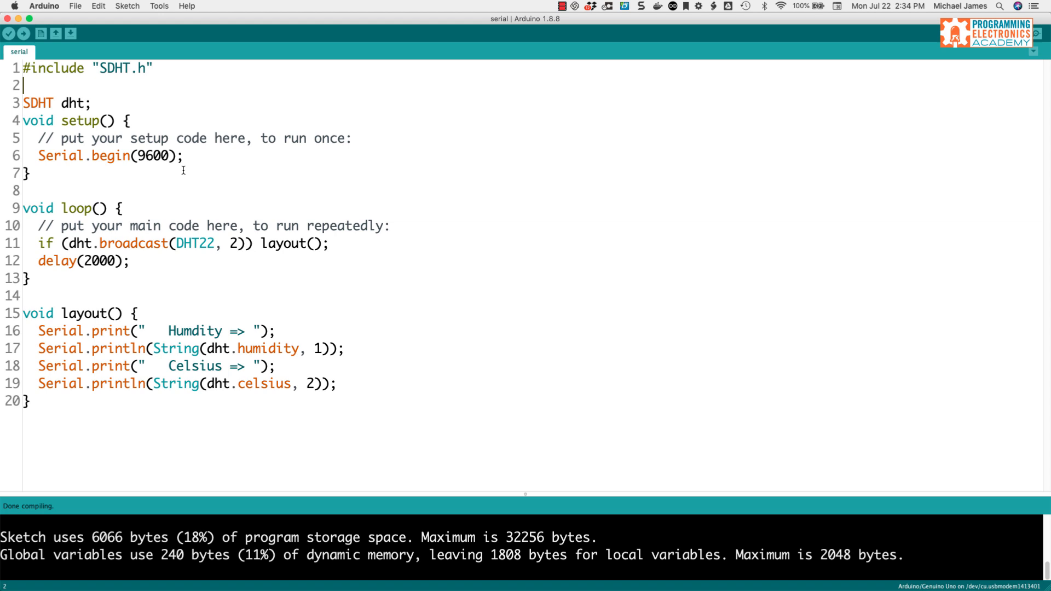
Bring up Sketch > Include Library with its Manage Libraries and Add .ZIP Library options
left_click(127, 5)
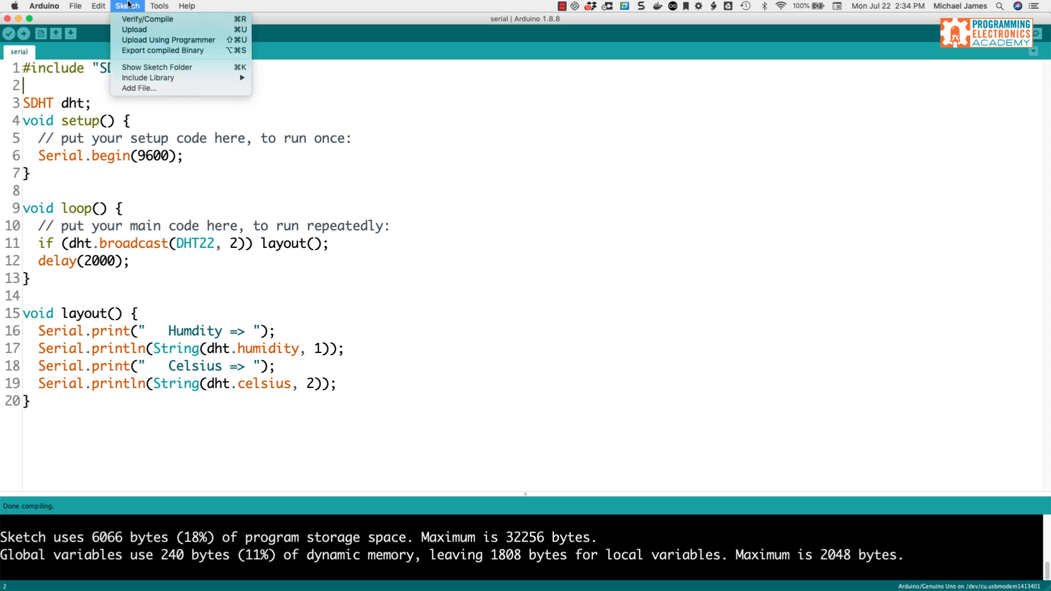
mouse_move(148, 78)
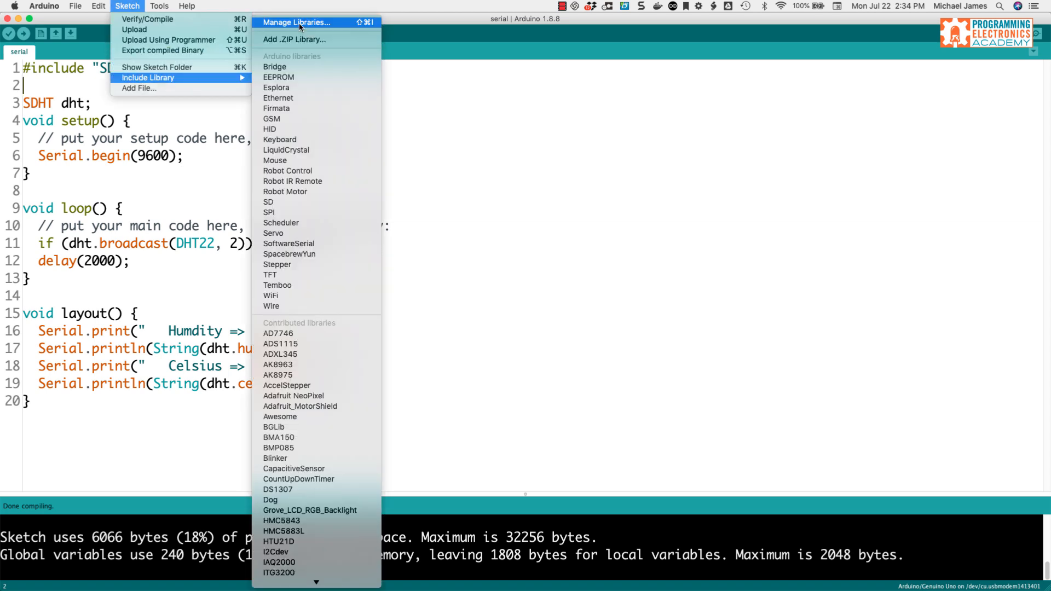
left_click(294, 22)
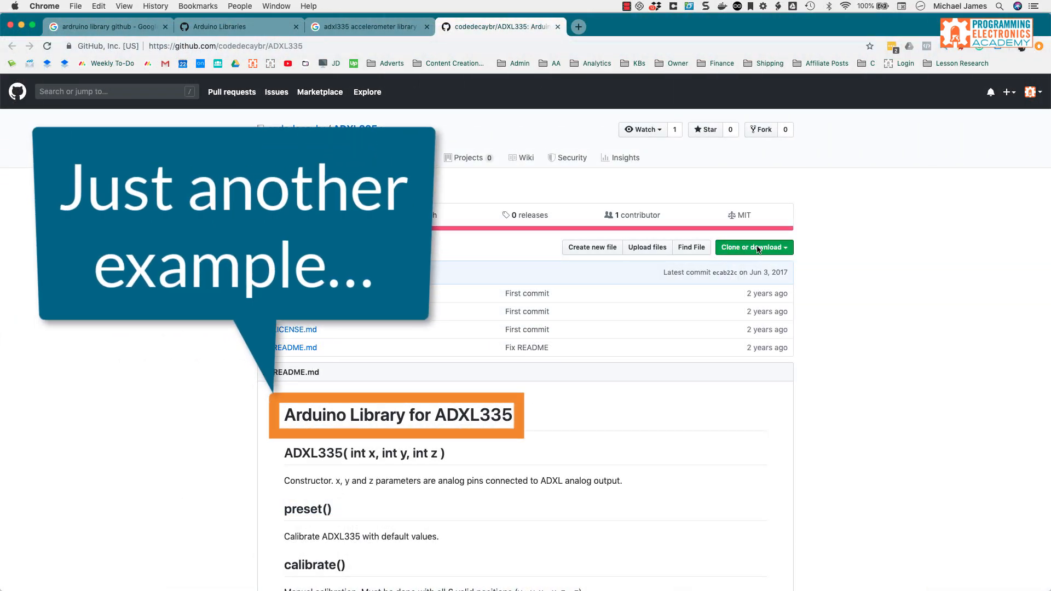
Download the ADXL335 GitHub repository as ADXL335-master.zip and save it
left_click(750, 247)
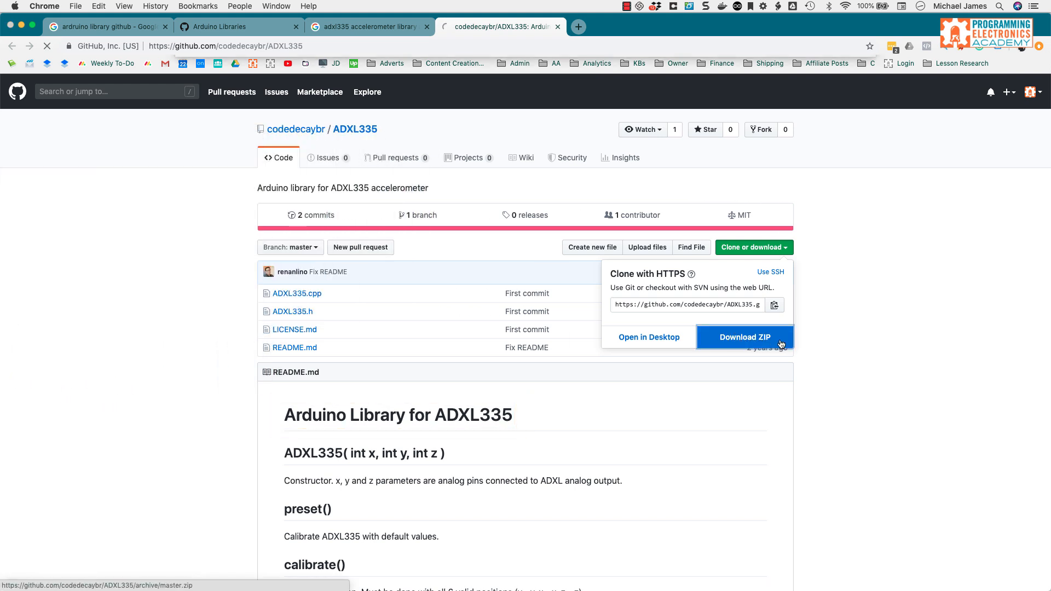
left_click(745, 336)
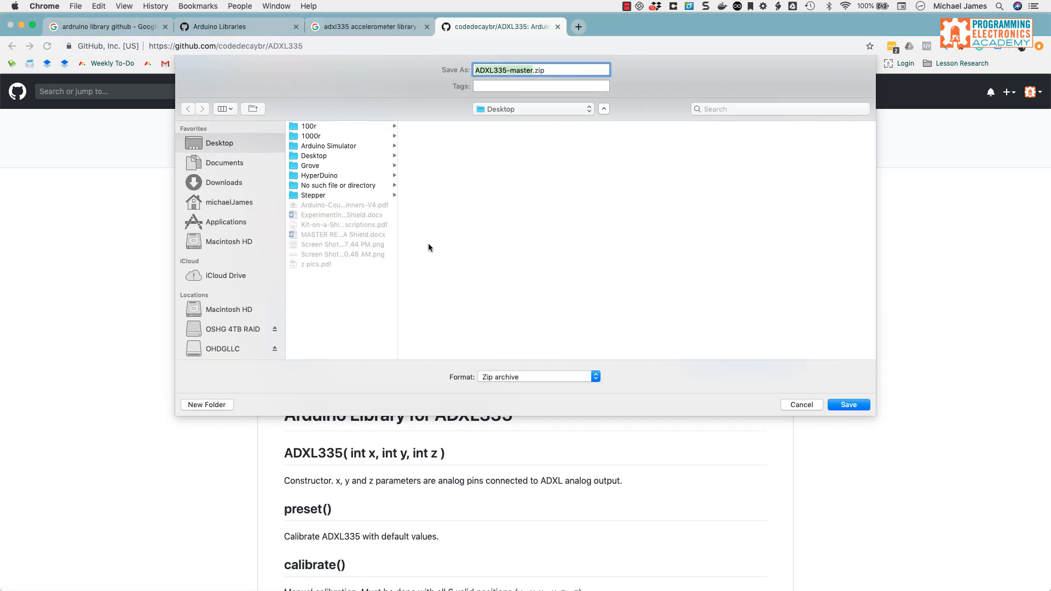
left_click(224, 183)
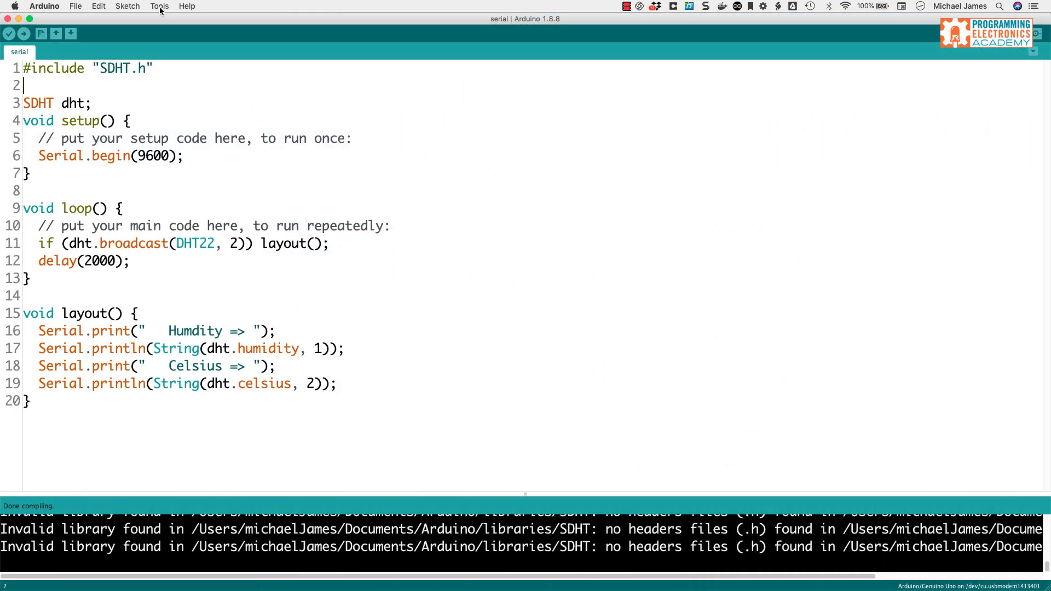
Add ADXL335-master.zip from Downloads as a library through Add .ZIP Library
left_click(127, 6)
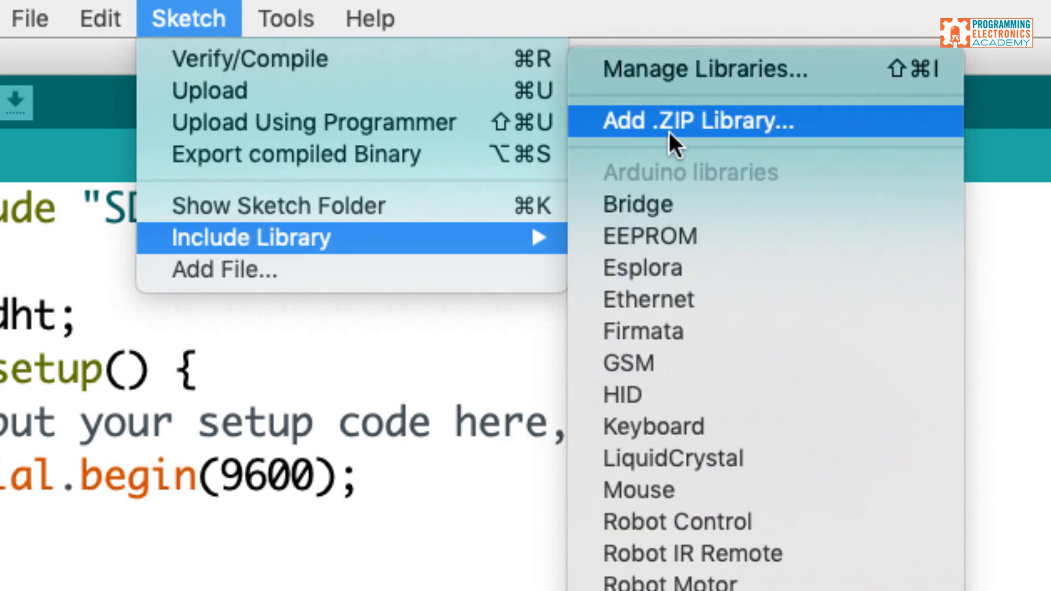
left_click(700, 120)
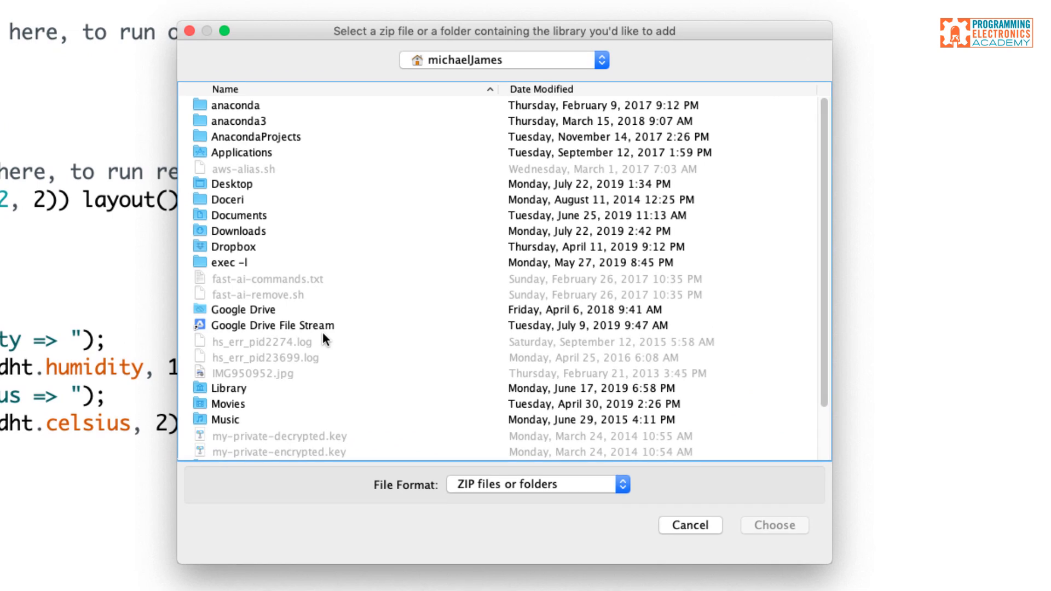
left_click(240, 231)
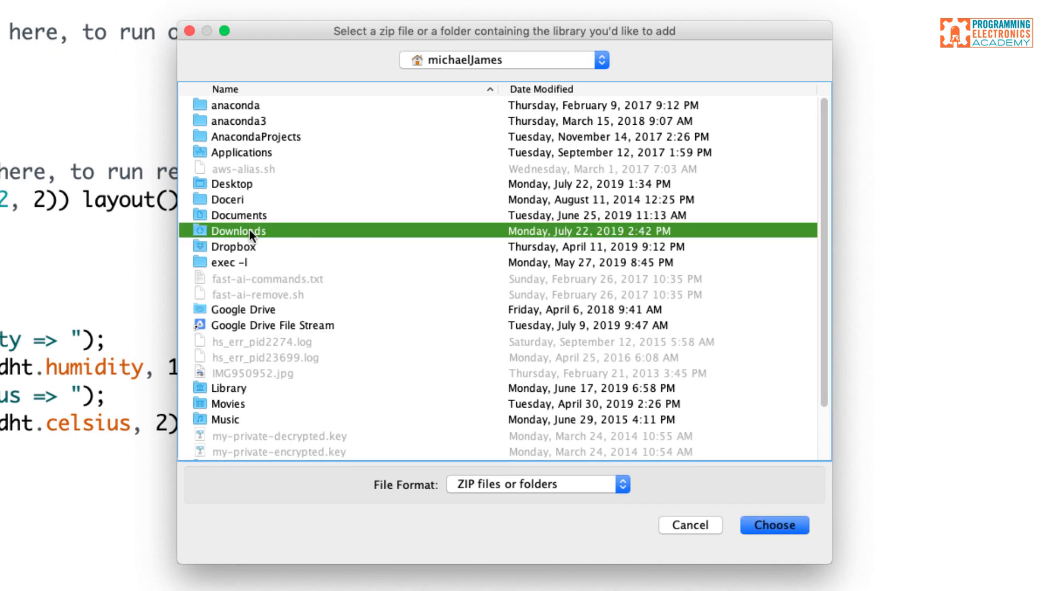
double_click(235, 231)
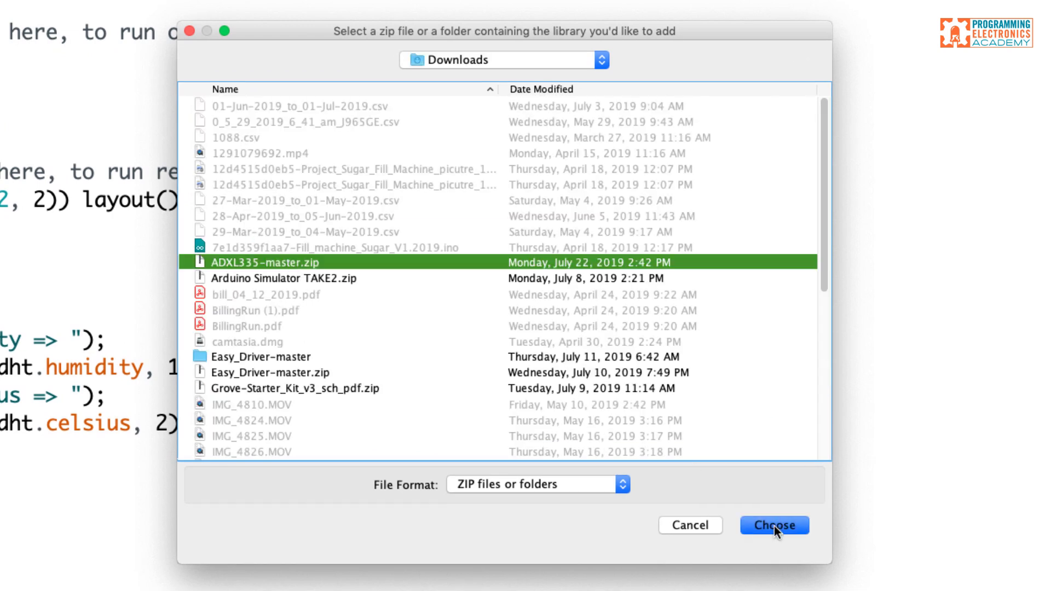
left_click(773, 525)
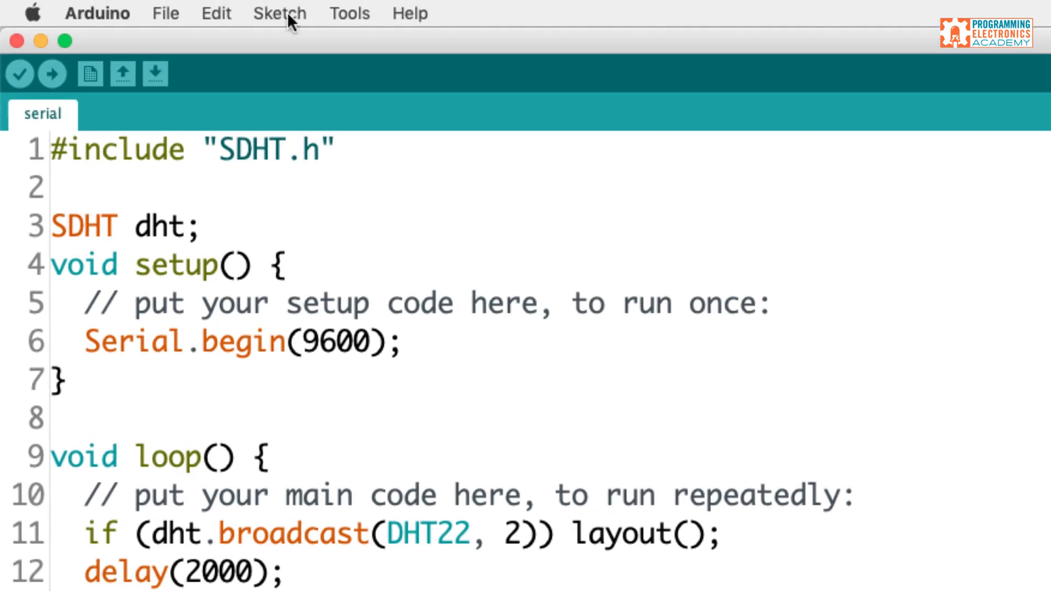
Check that ADXL335-master is listed under Contributed libraries in Include Library
left_click(279, 13)
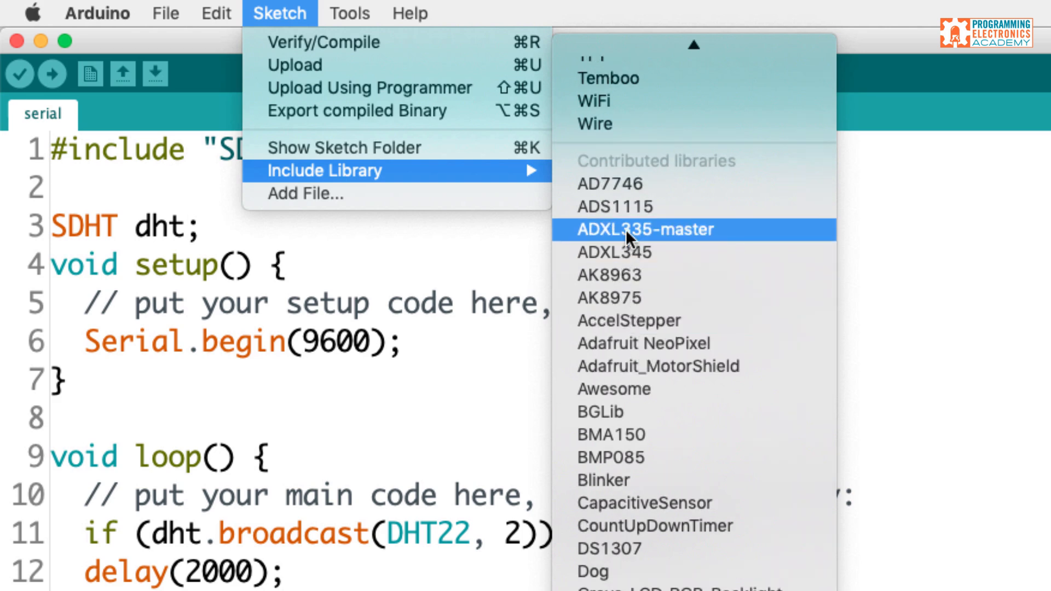
mouse_move(706, 240)
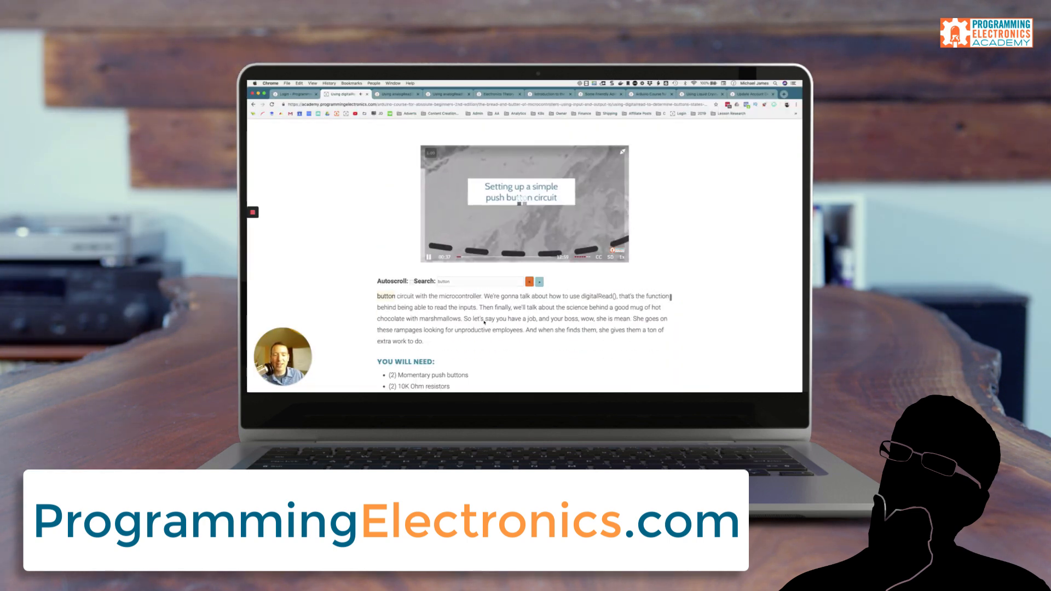
left_click(622, 152)
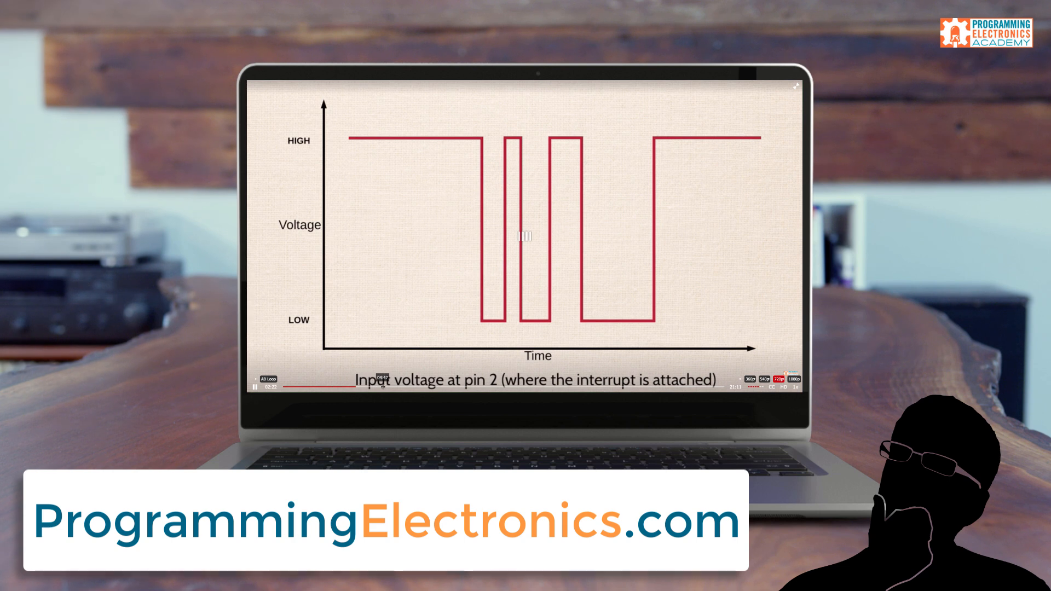